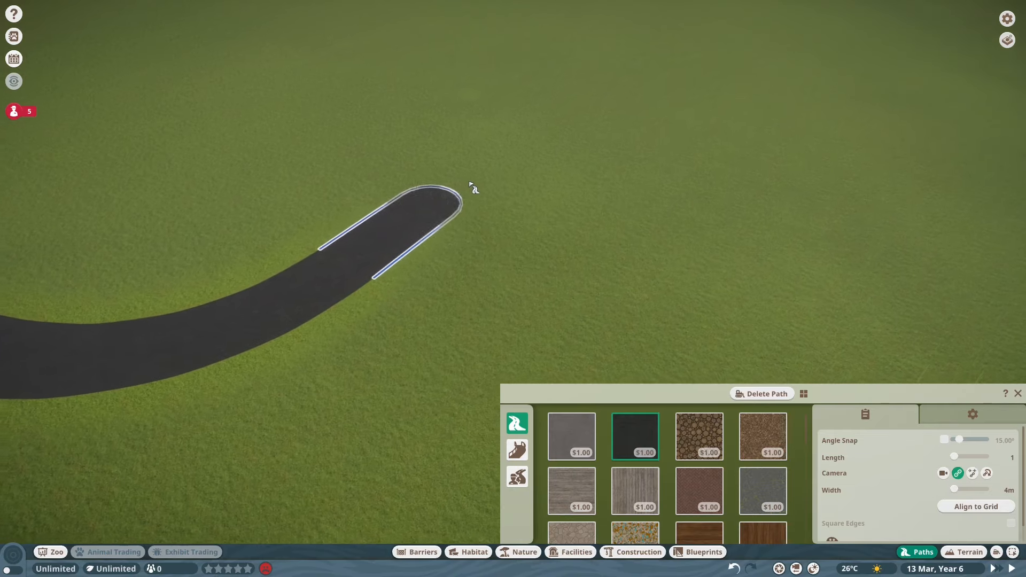
- Finish laying the curved path and lower the ground beside it with the terrain brush
click(968, 552)
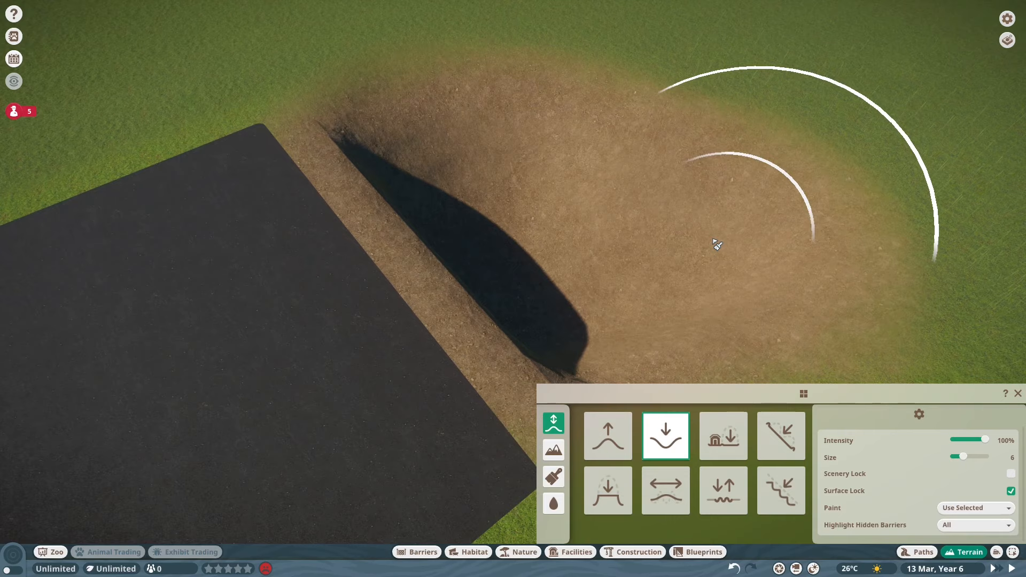
click(422, 552)
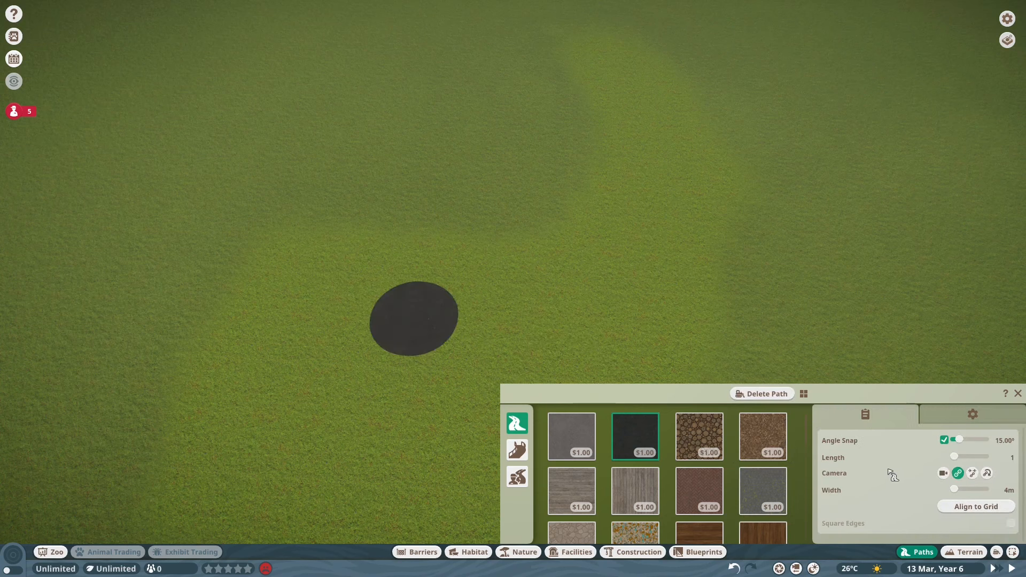
- Turn on Align to Grid so new path snaps to a grid
click(976, 505)
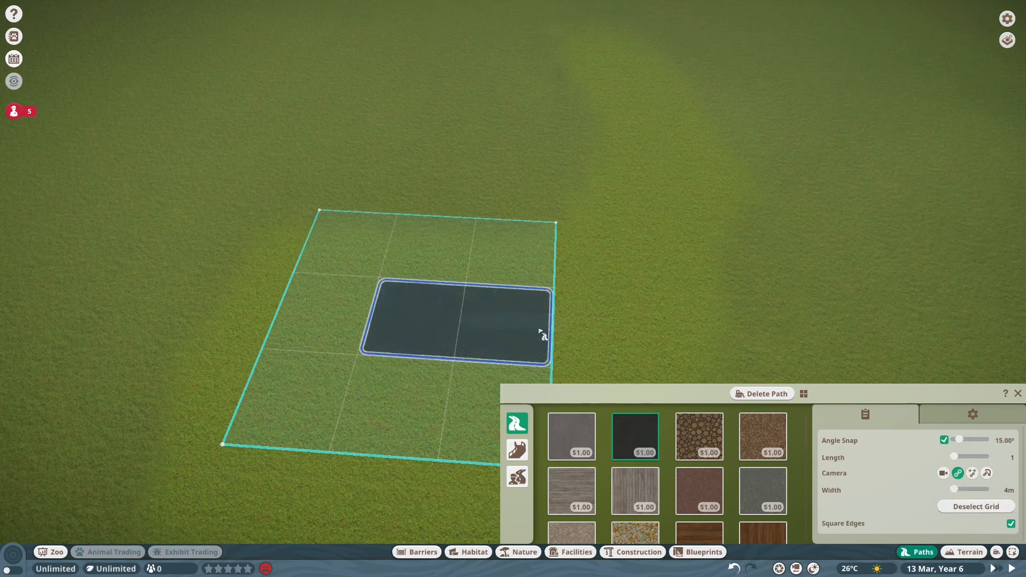
mouse_move(526, 333)
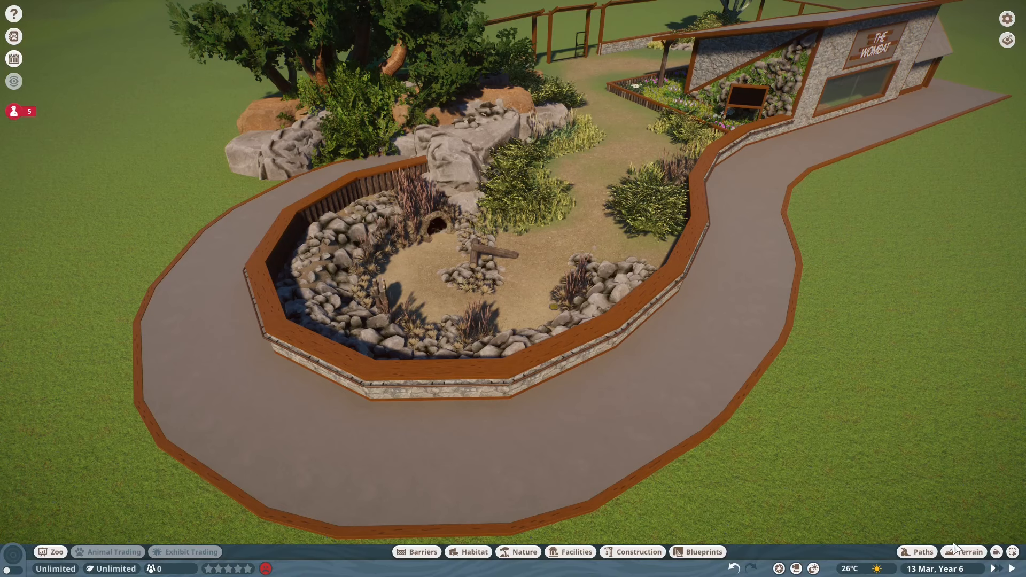
click(923, 552)
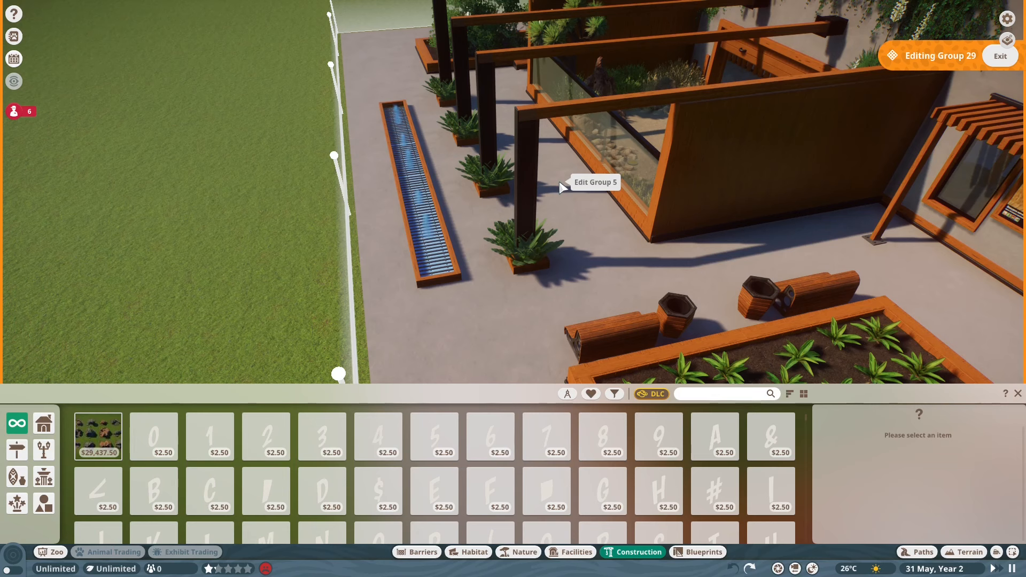
- Enter editing of the building's inner group
click(697, 551)
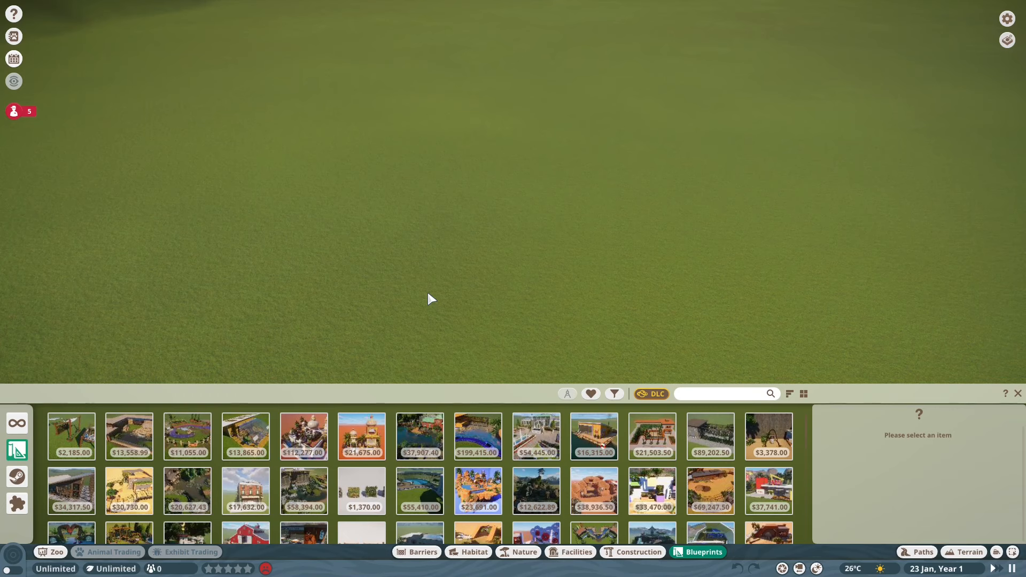
mouse_move(429, 292)
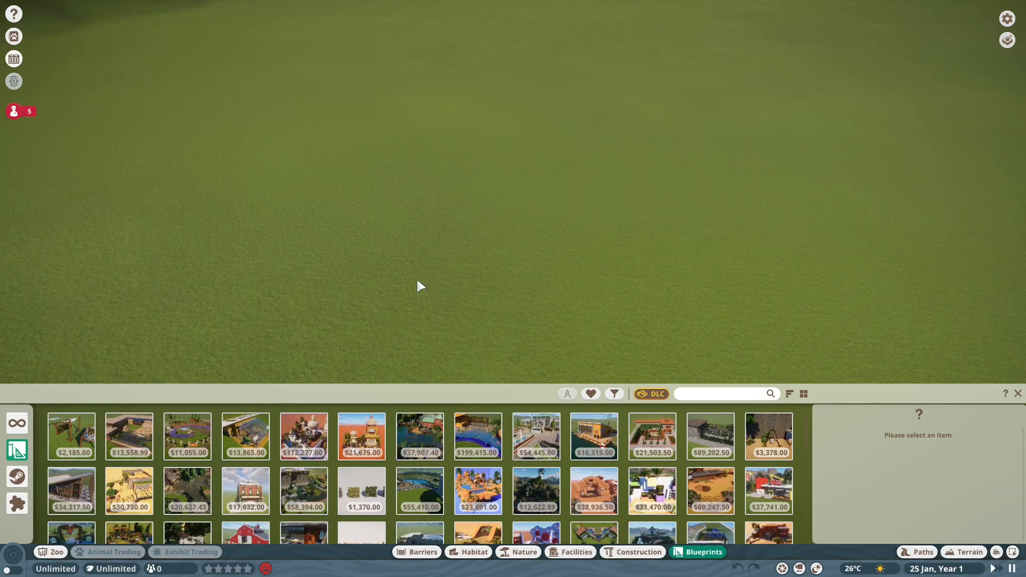
click(362, 436)
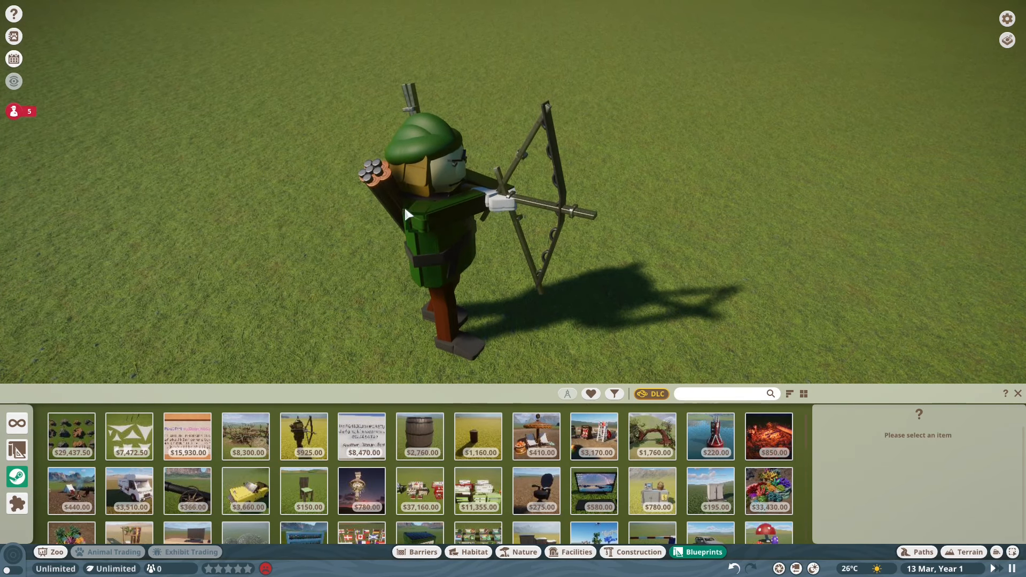
mouse_move(646, 218)
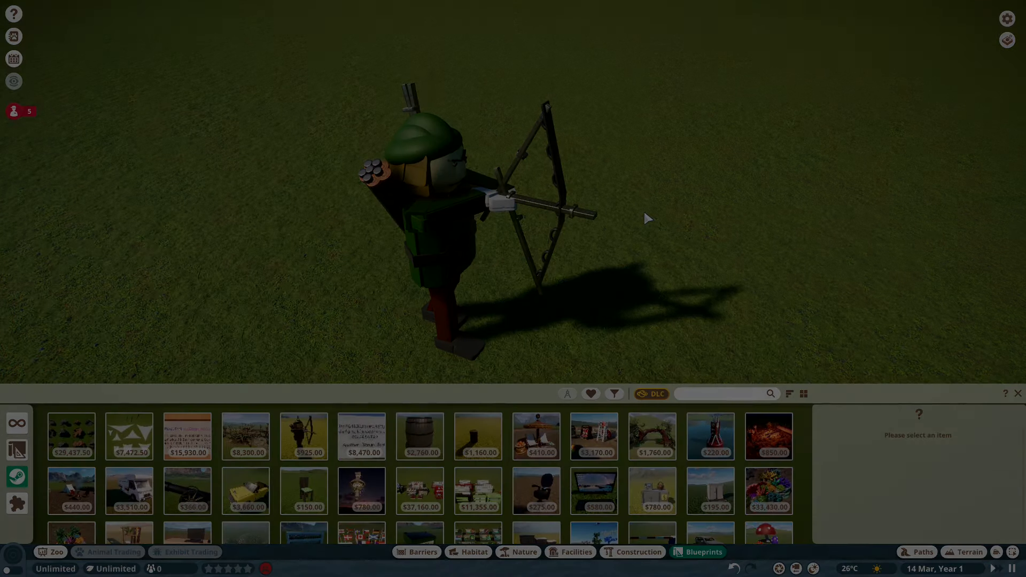
- Dig a square pit in the grass with two overlapping box stamps
click(968, 551)
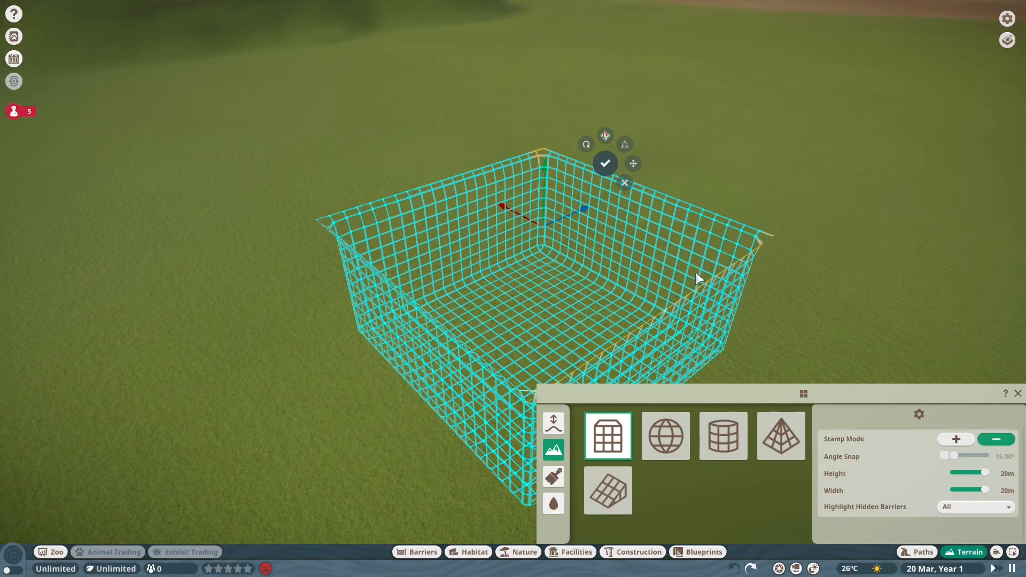
click(604, 163)
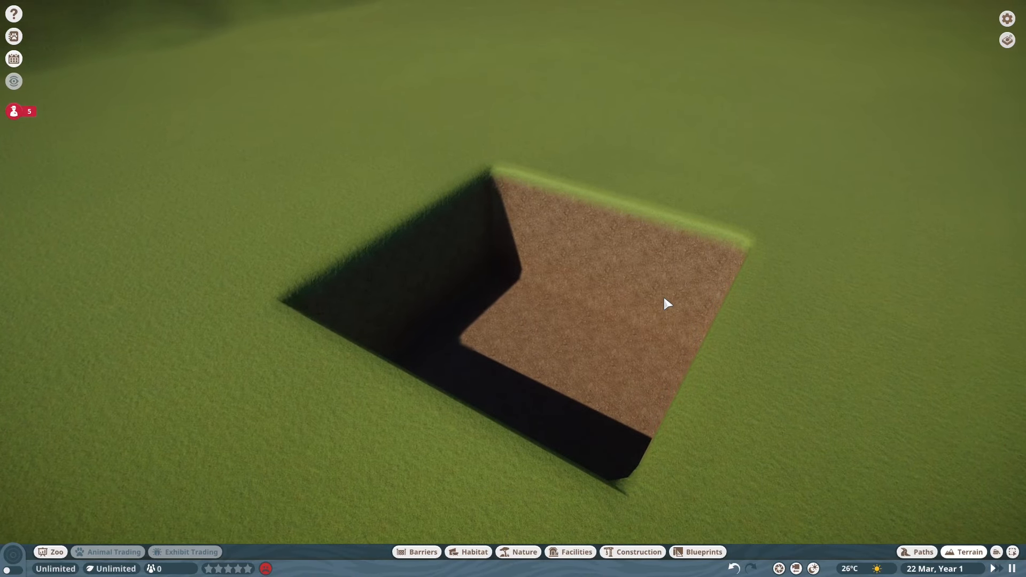
click(966, 552)
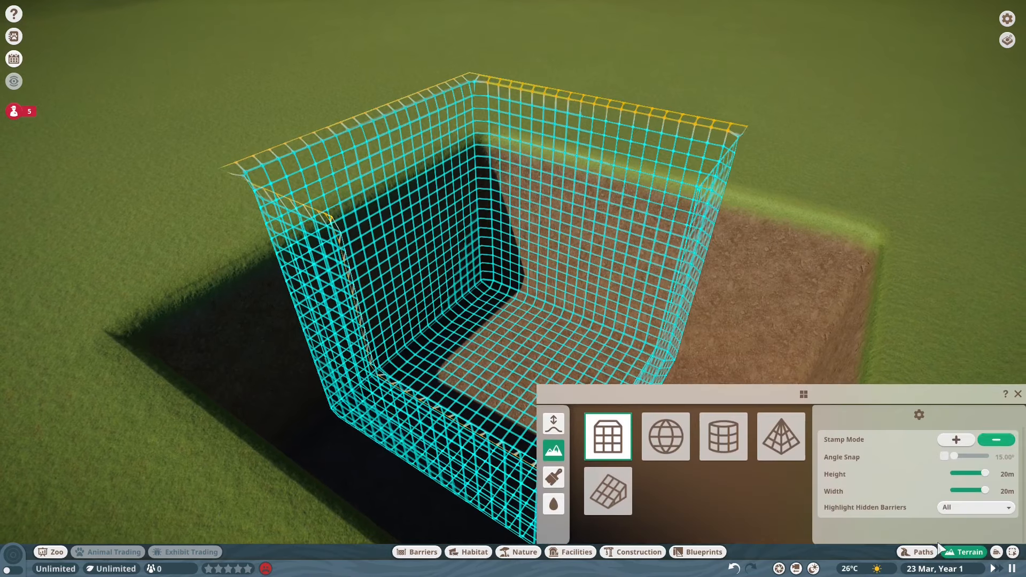
click(552, 504)
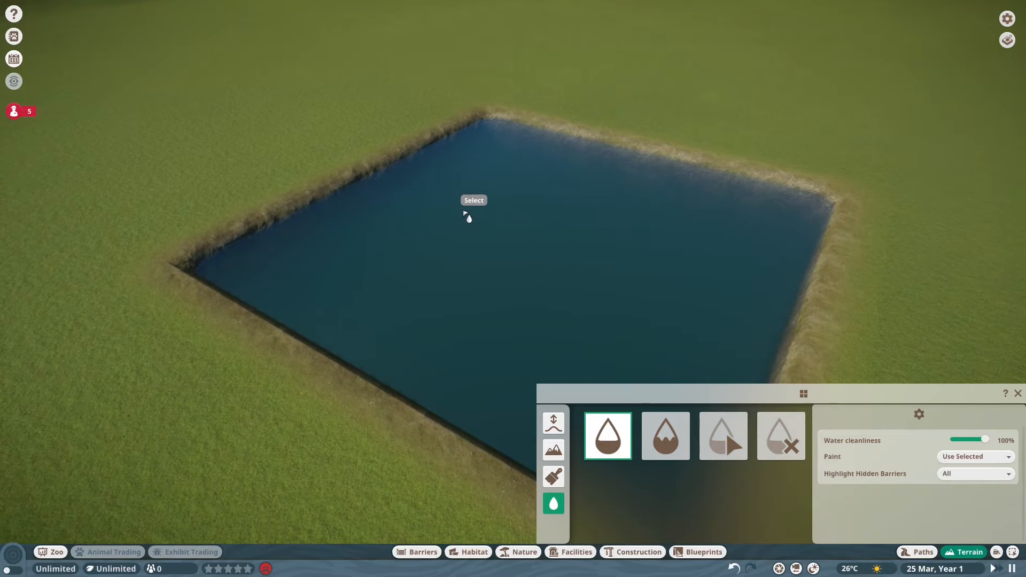
- Select the pond, try Amazon, Everglade and Tropical presets, then lower water transparency
click(466, 216)
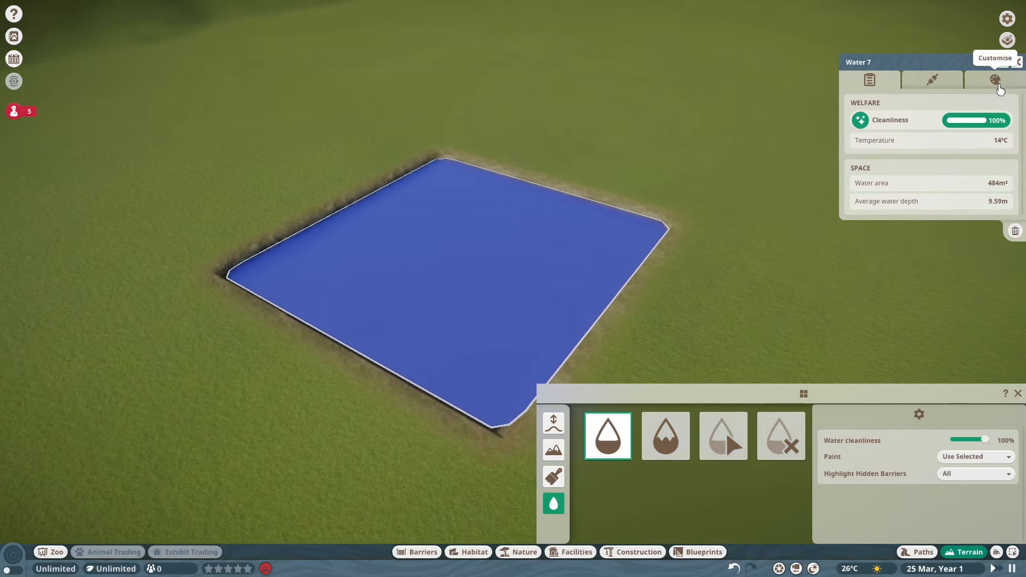
click(995, 79)
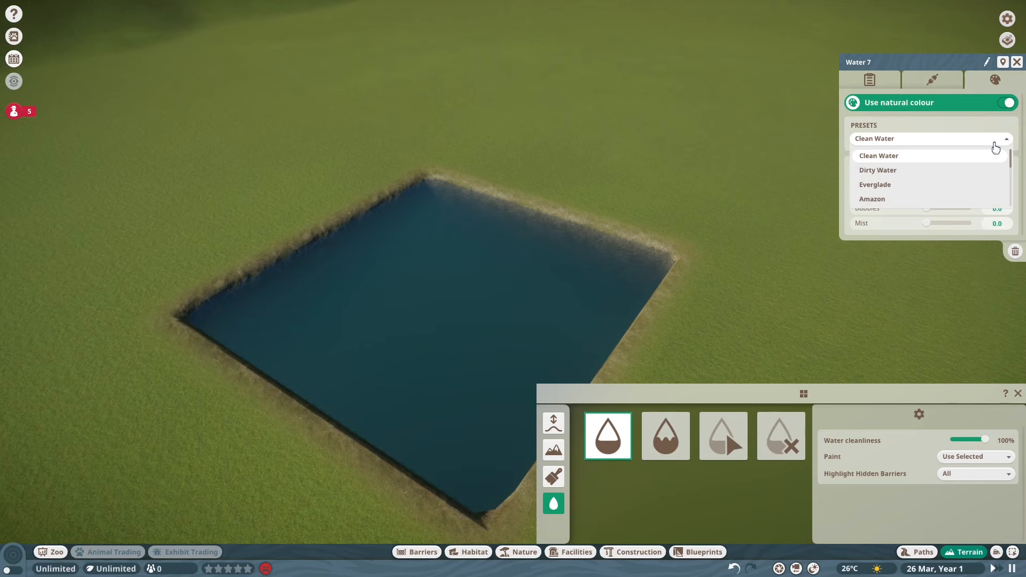
click(872, 199)
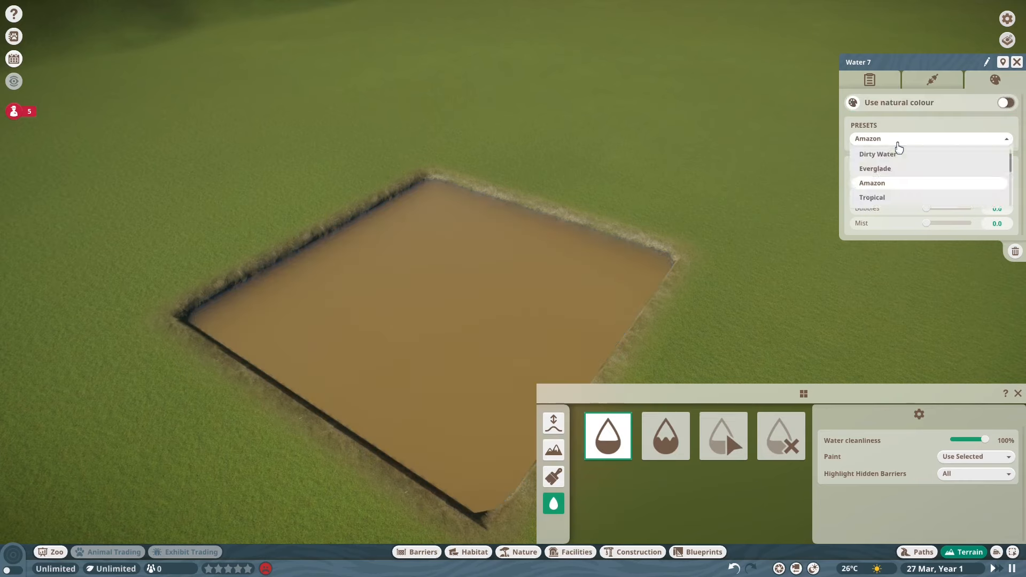
click(875, 169)
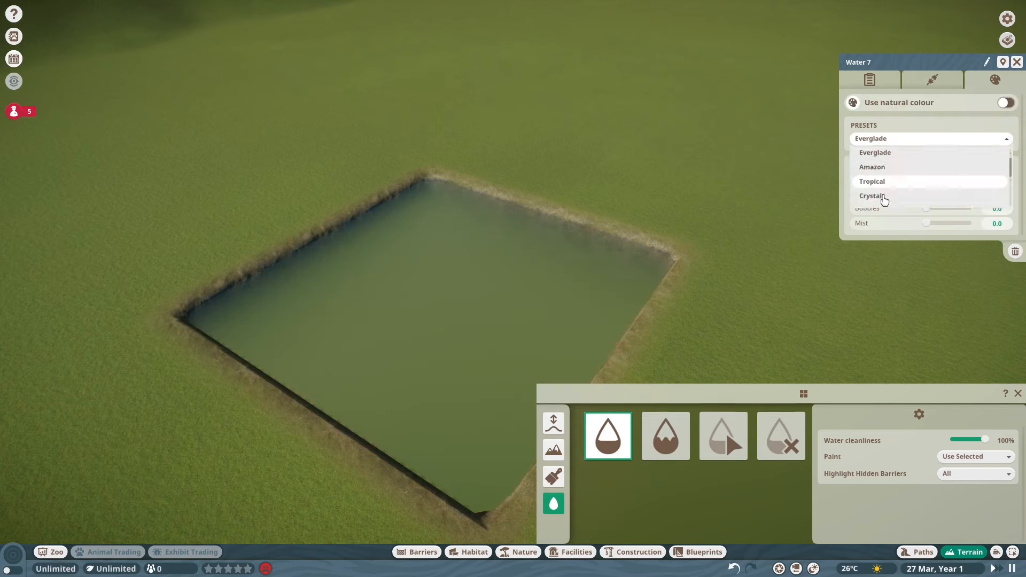
click(871, 181)
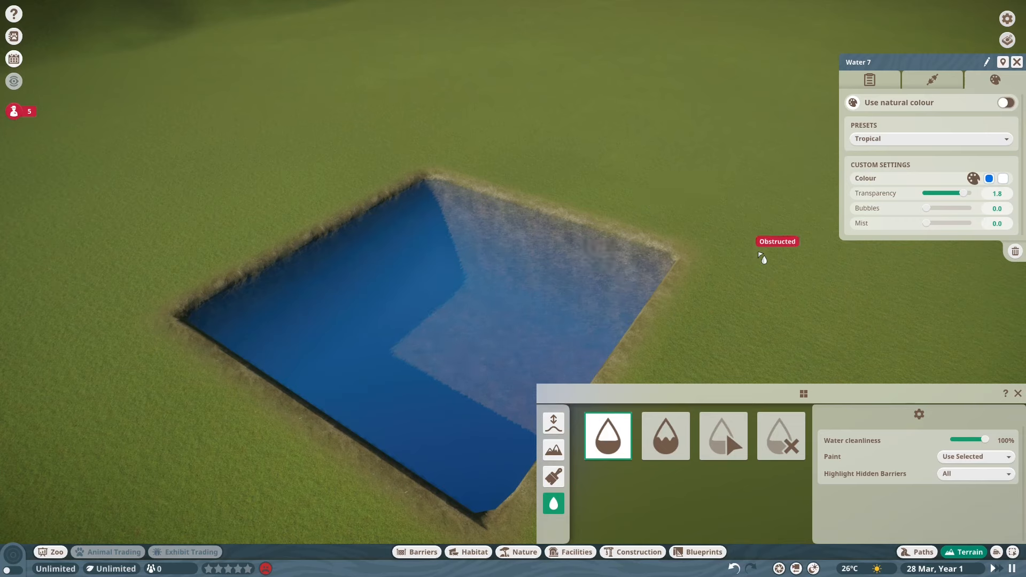
drag(965, 192, 926, 192)
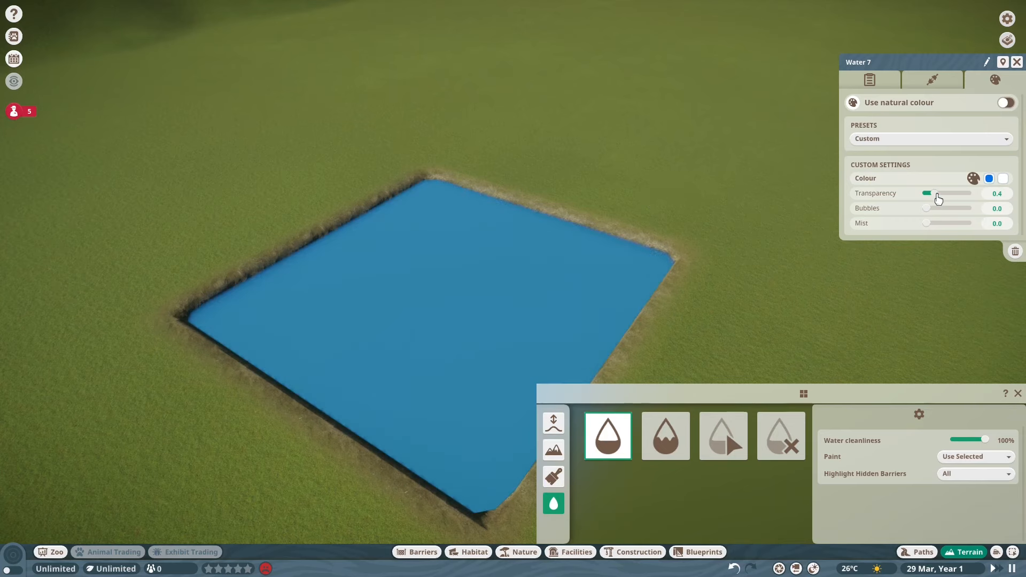
drag(925, 193, 955, 193)
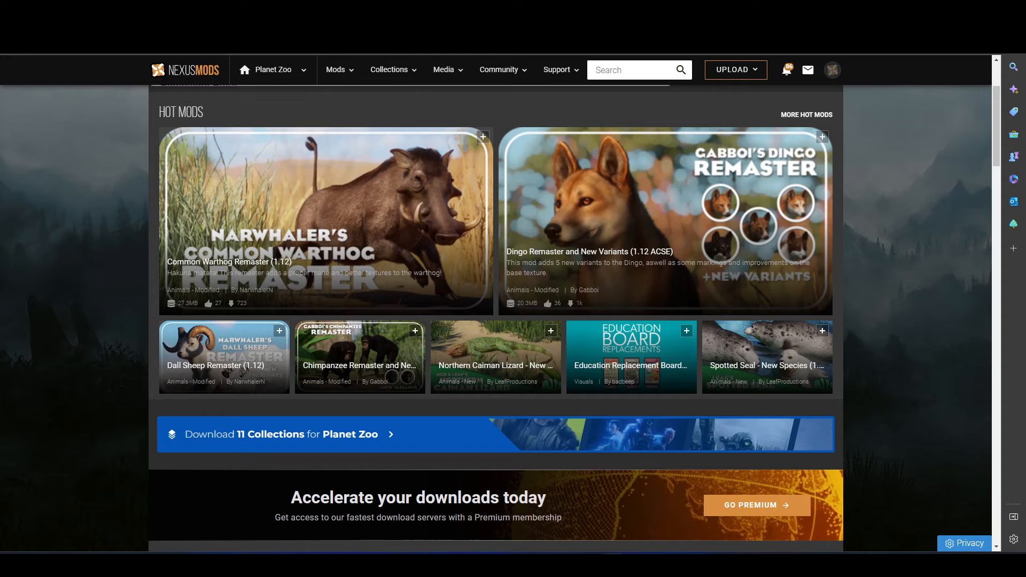
- Scroll the Nexus Mods Planet Zoo page down past Hot Mods to More Mods
scroll(down, 3)
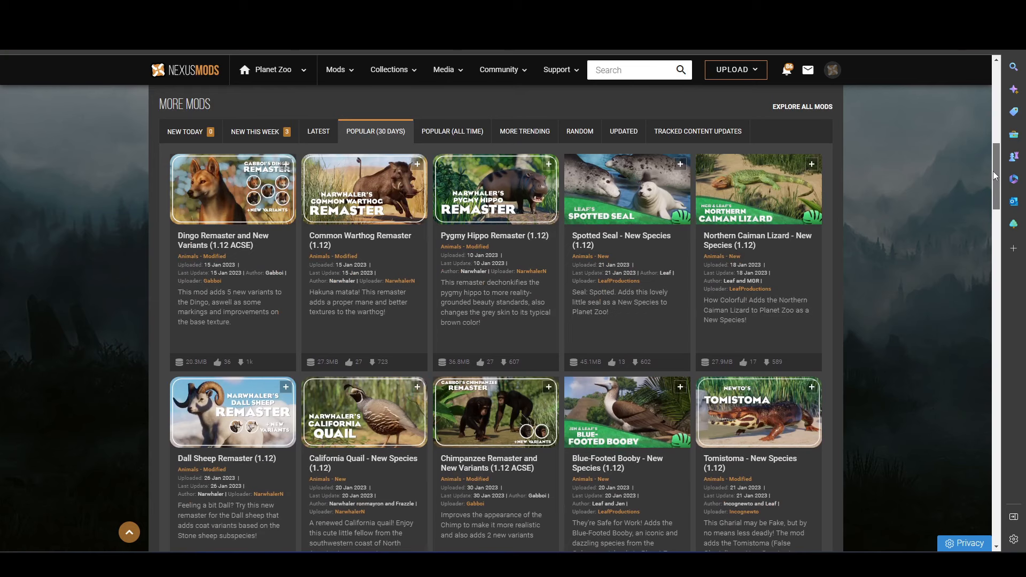
scroll(down, 3)
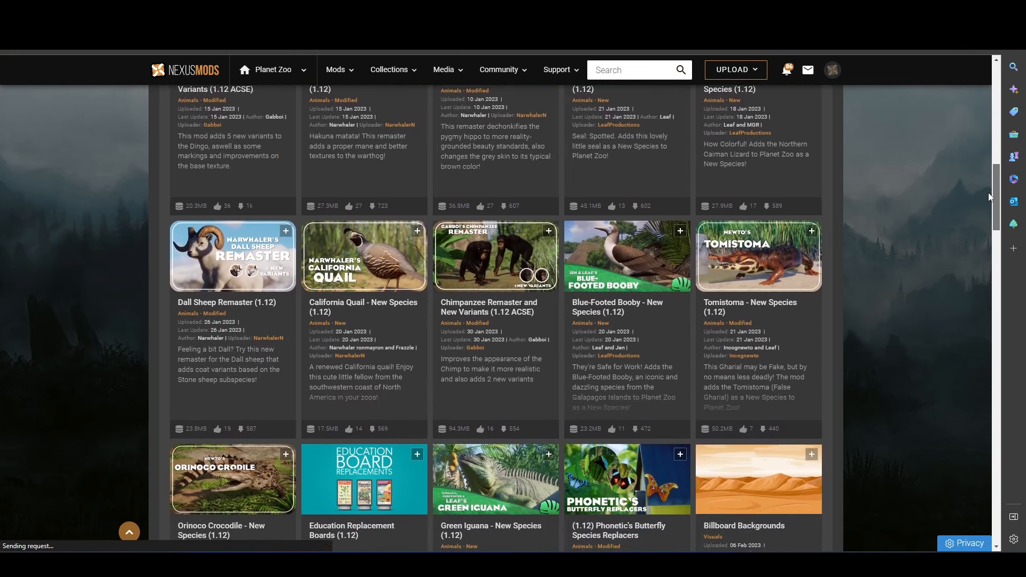
scroll(down, 3)
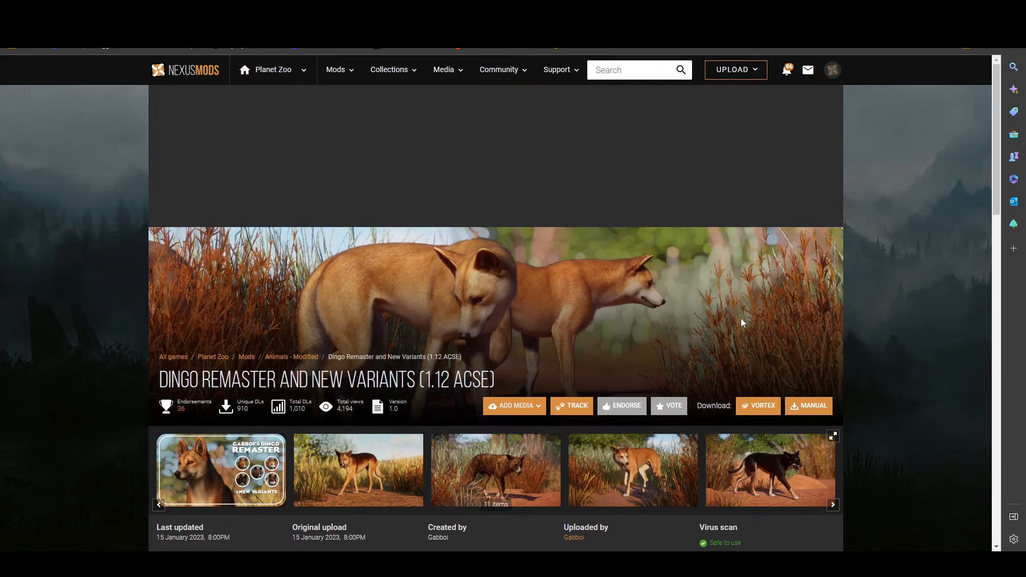
- Choose Manual download for the Dingo Remaster zip file
click(809, 405)
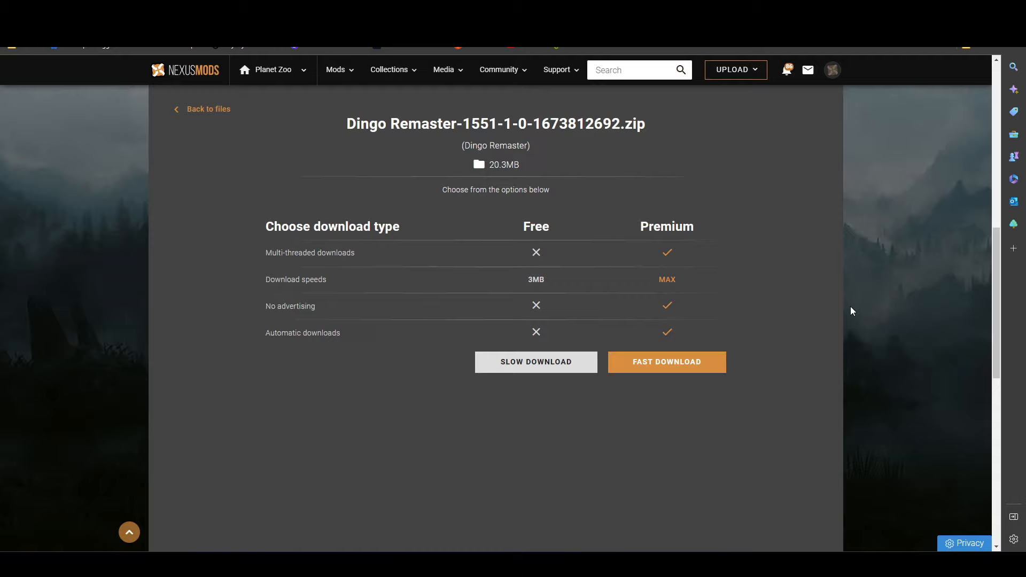
mouse_move(810, 274)
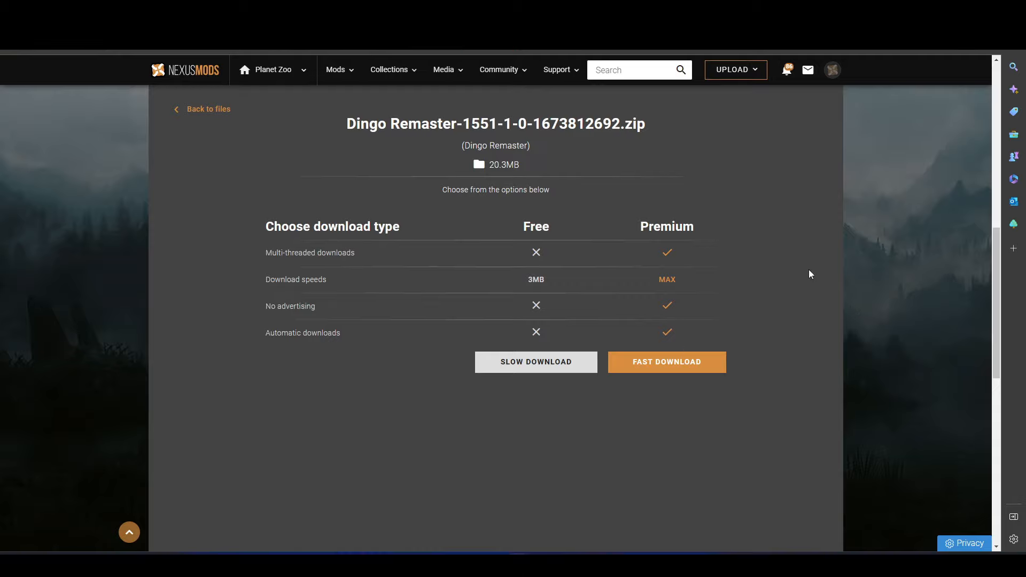
mouse_move(808, 274)
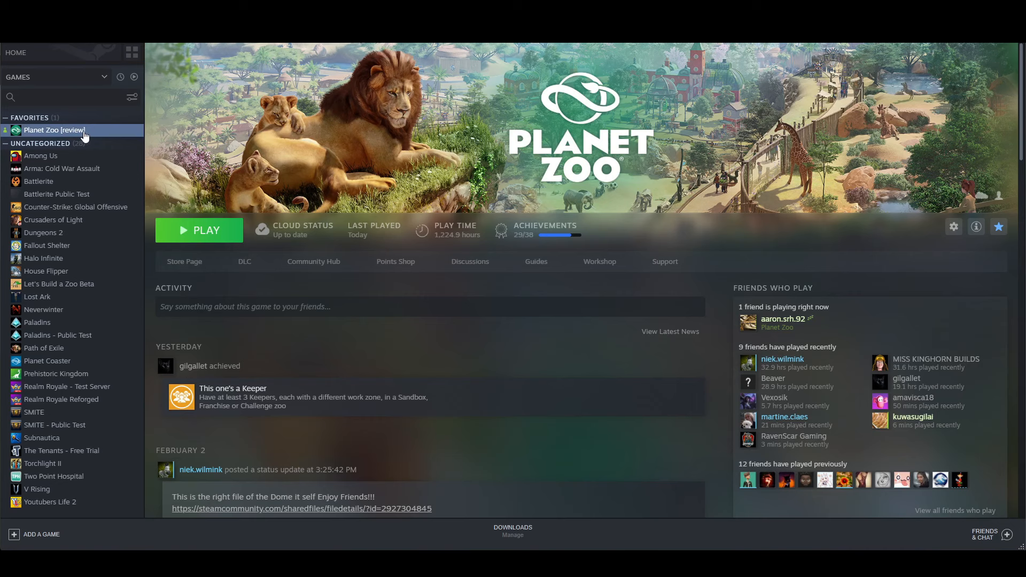
- Browse Planet Zoo's Local Files from its Steam Properties to open the install folder
right_click(54, 129)
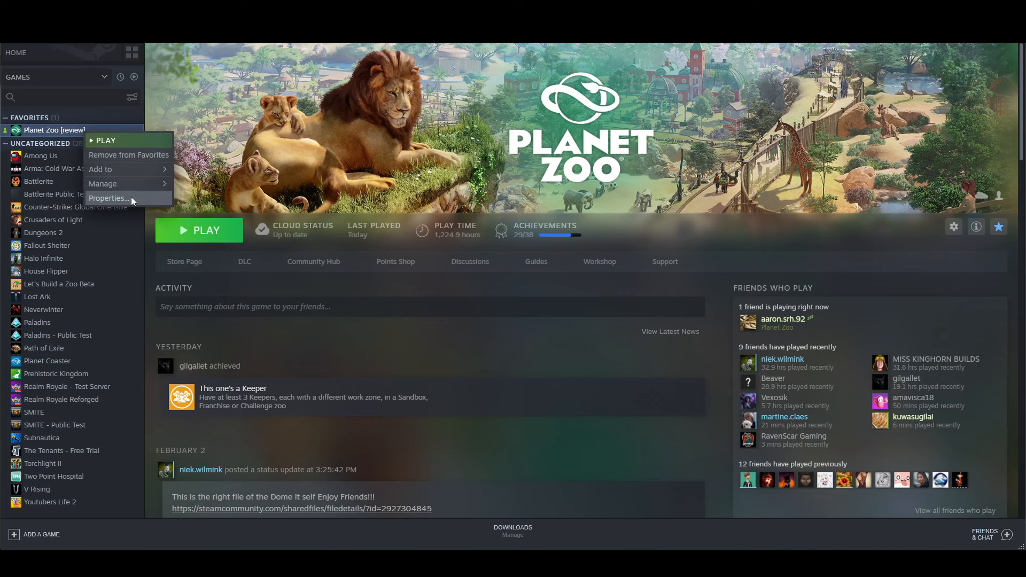
click(109, 198)
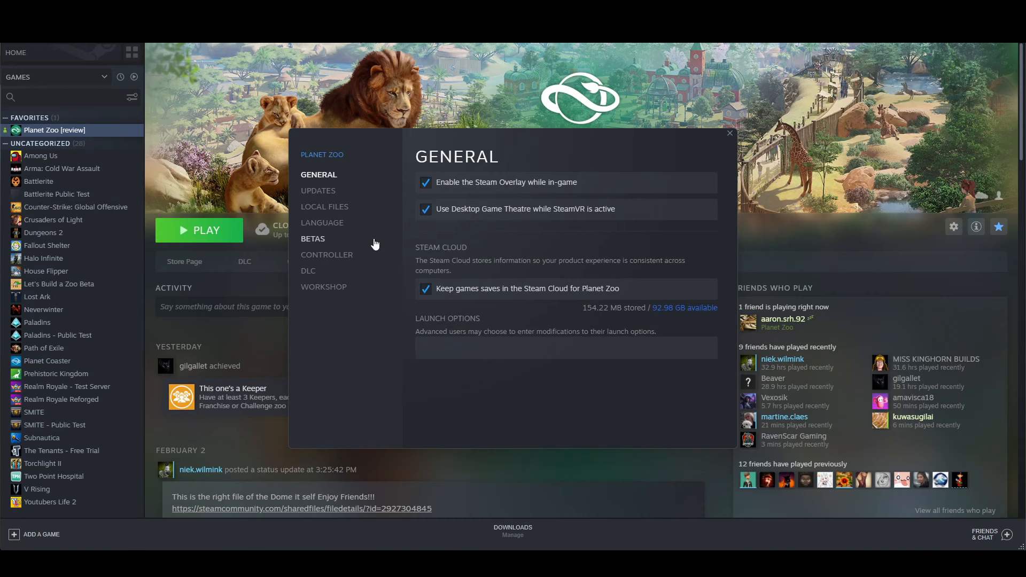
mouse_move(344, 212)
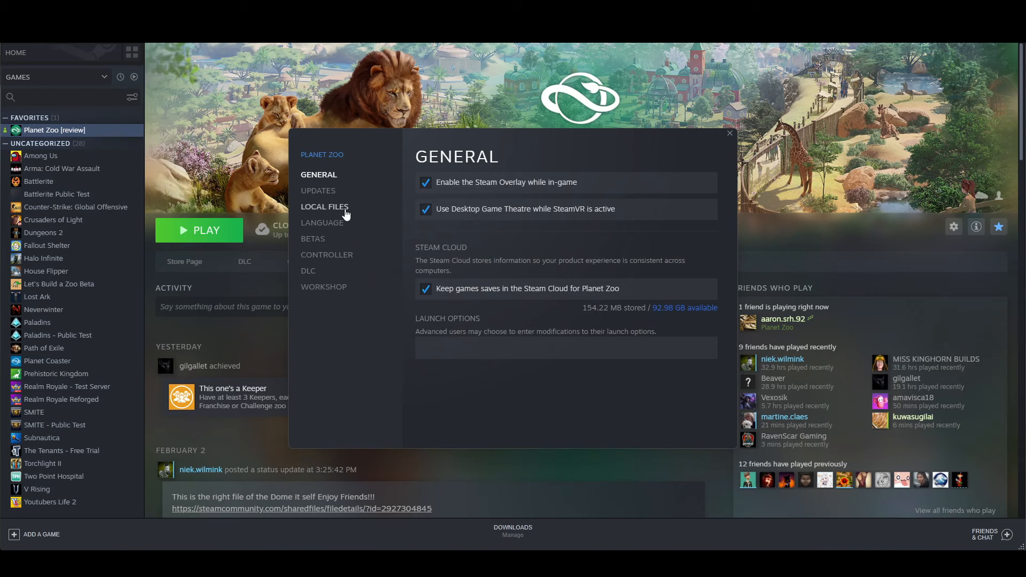
click(324, 207)
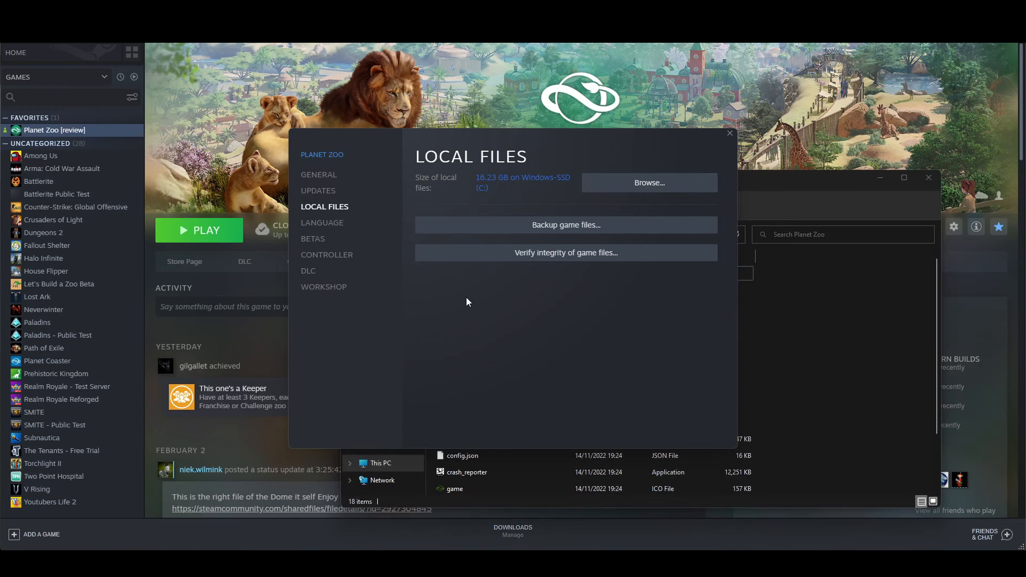
click(728, 134)
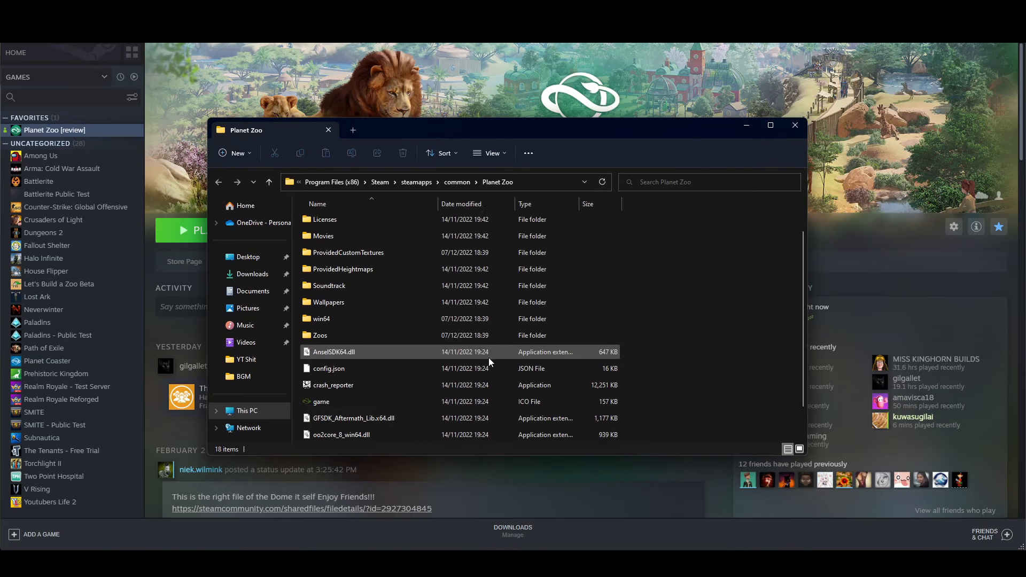
- Navigate into win64 then ovldata to view the Content folders, then close Explorer
scroll(up, 3)
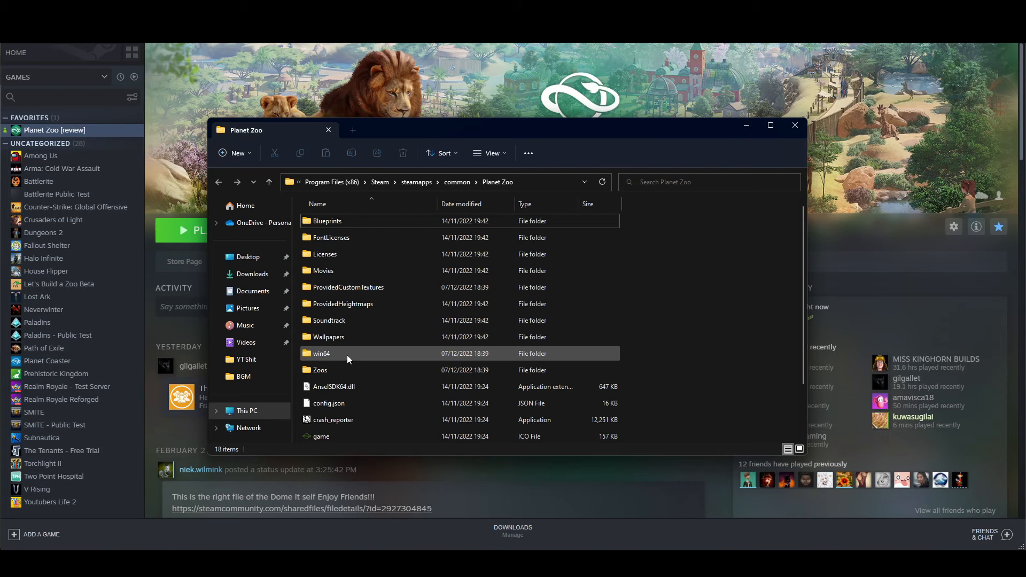
double_click(321, 353)
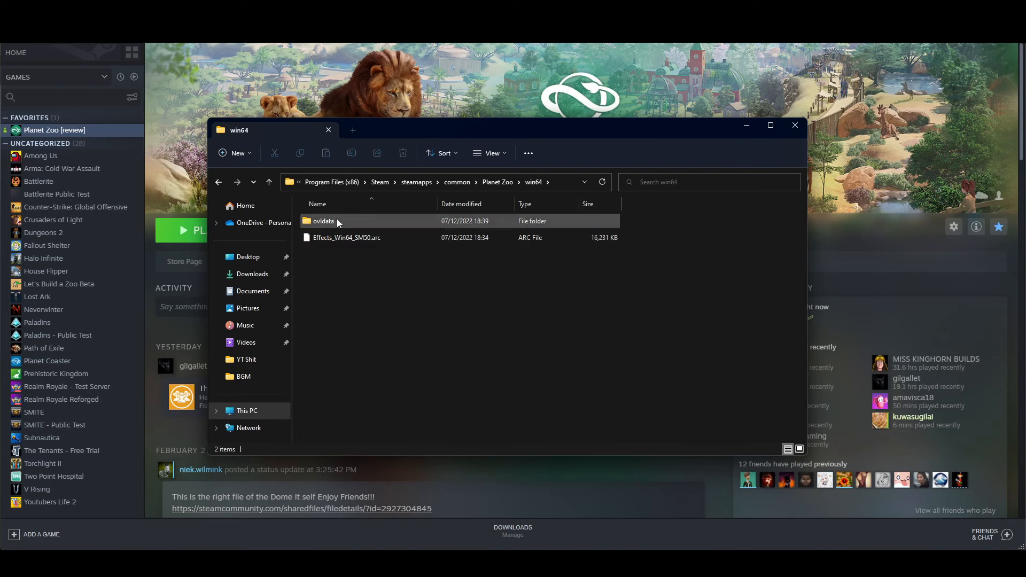
double_click(323, 220)
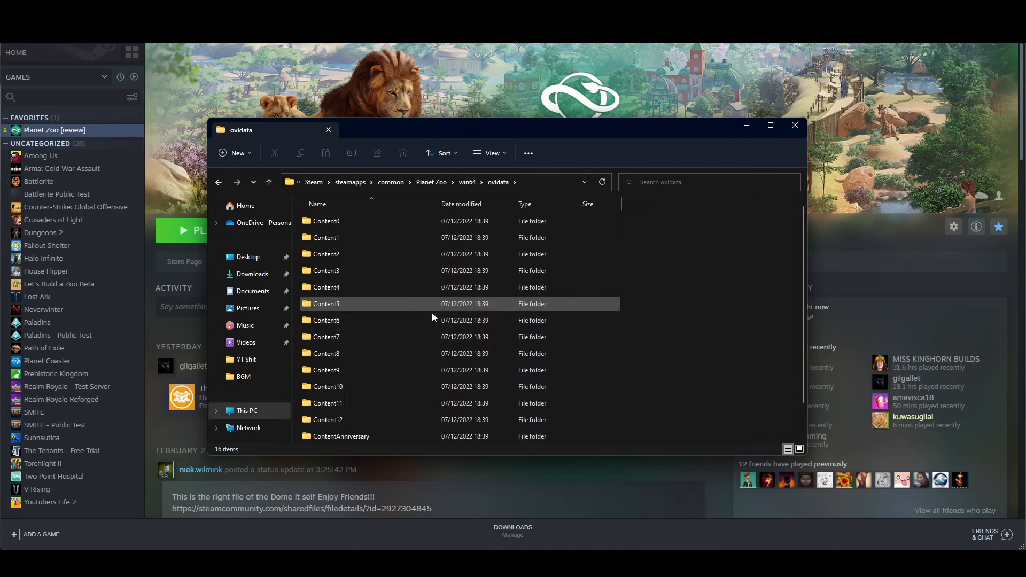
scroll(down, 3)
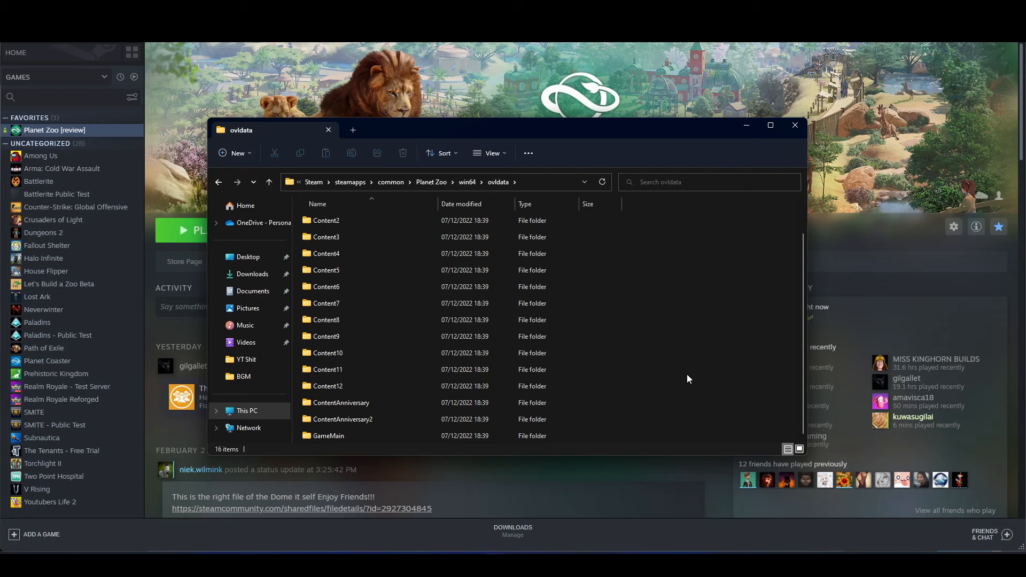
mouse_move(689, 374)
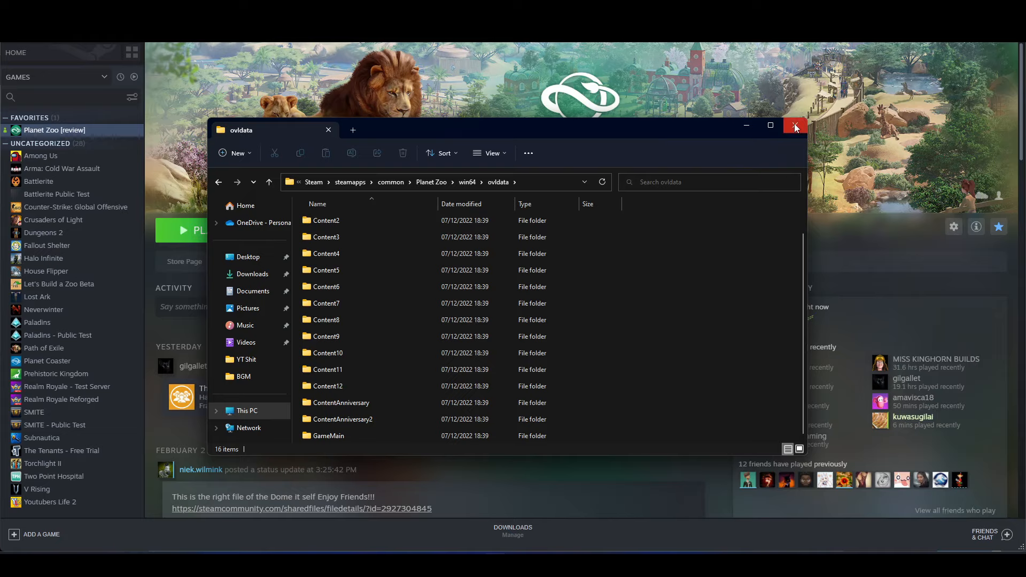
click(794, 125)
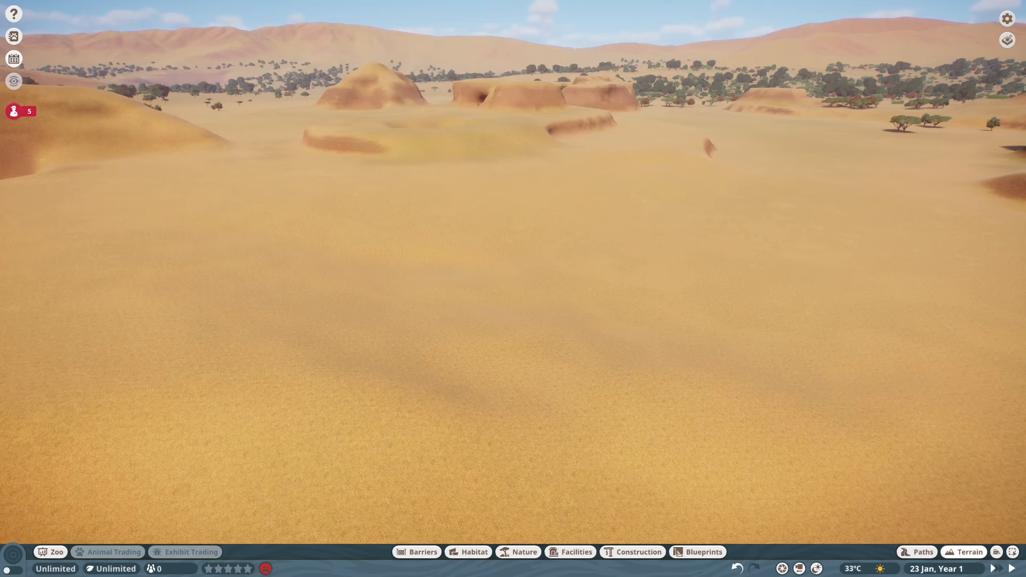
- Open Settings, switch to the Sandbox tab and scroll to the animal welfare options
click(1006, 18)
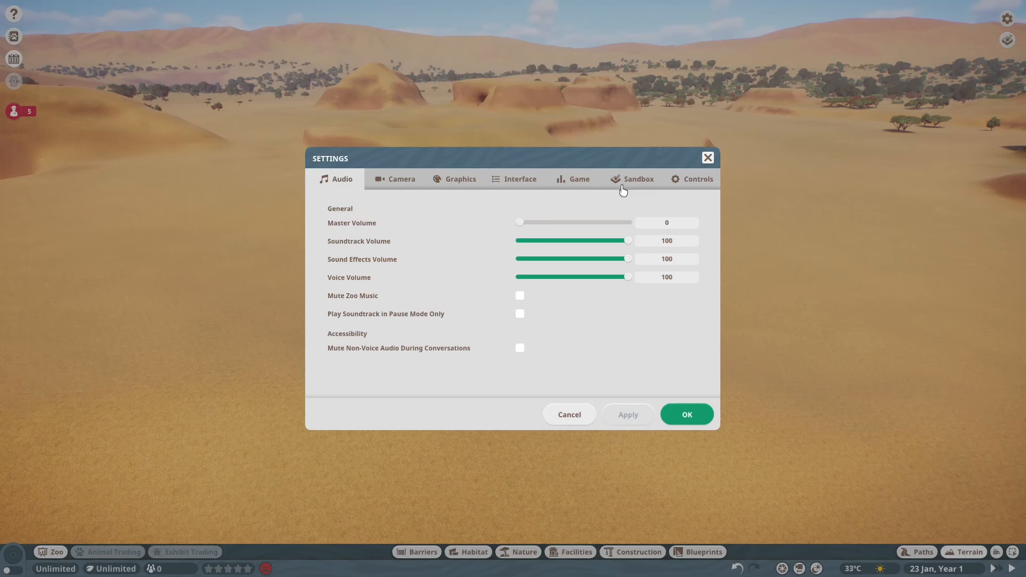
click(638, 178)
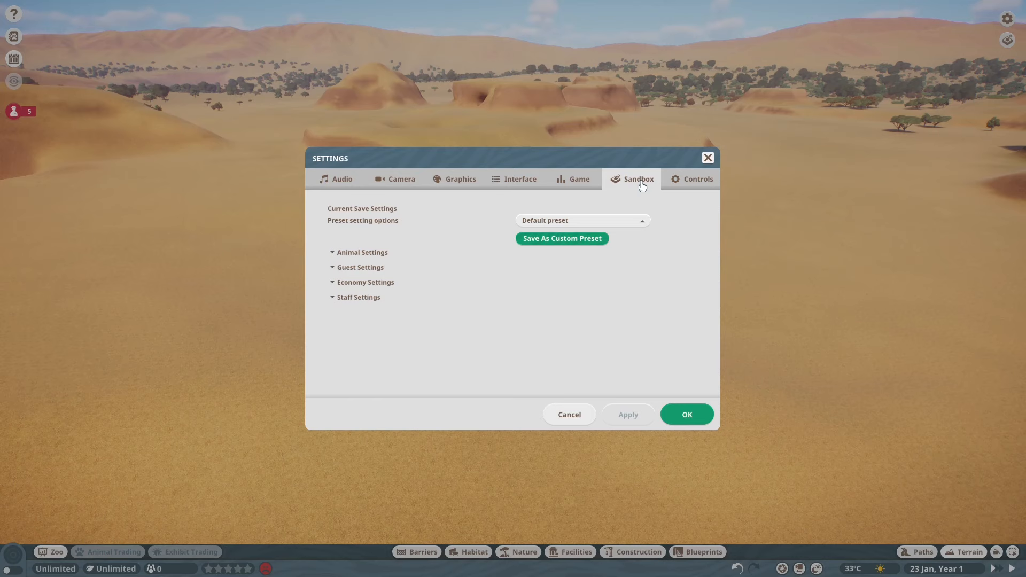
mouse_move(412, 263)
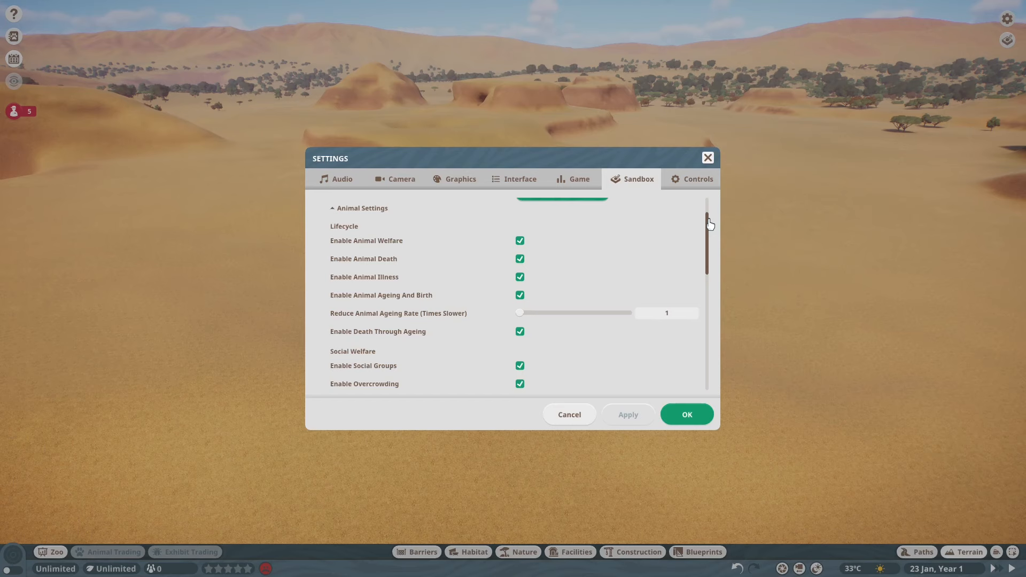
mouse_move(510, 240)
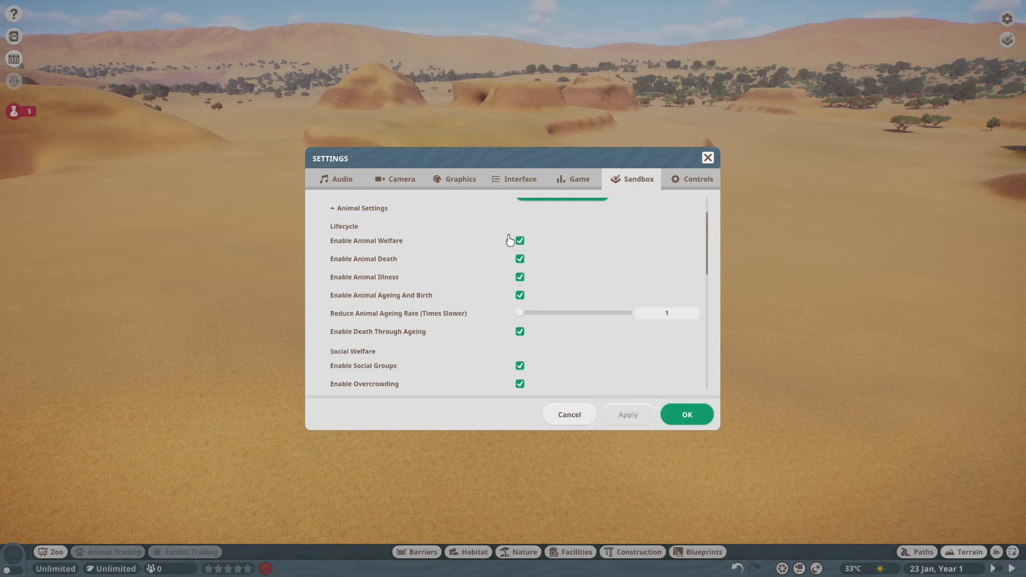
mouse_move(416, 290)
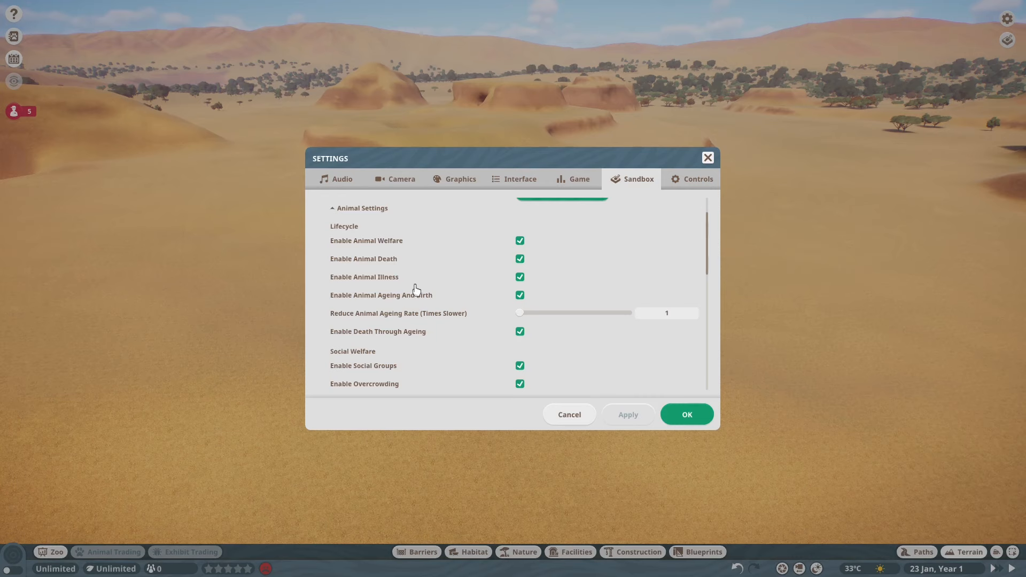
scroll(down, 3)
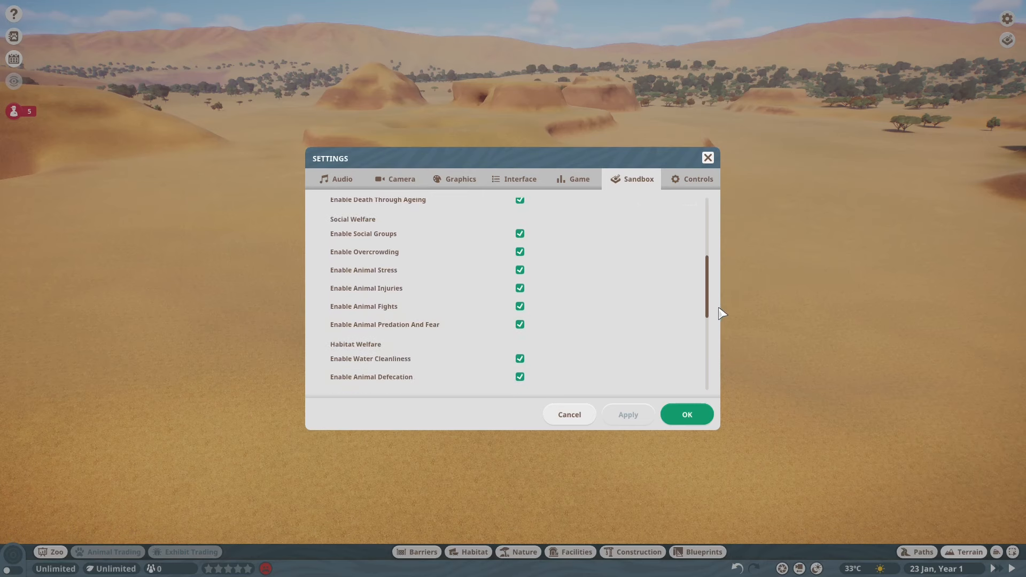
- Under General Welfare, untick Enable Inspections and Enable Escapes
scroll(down, 3)
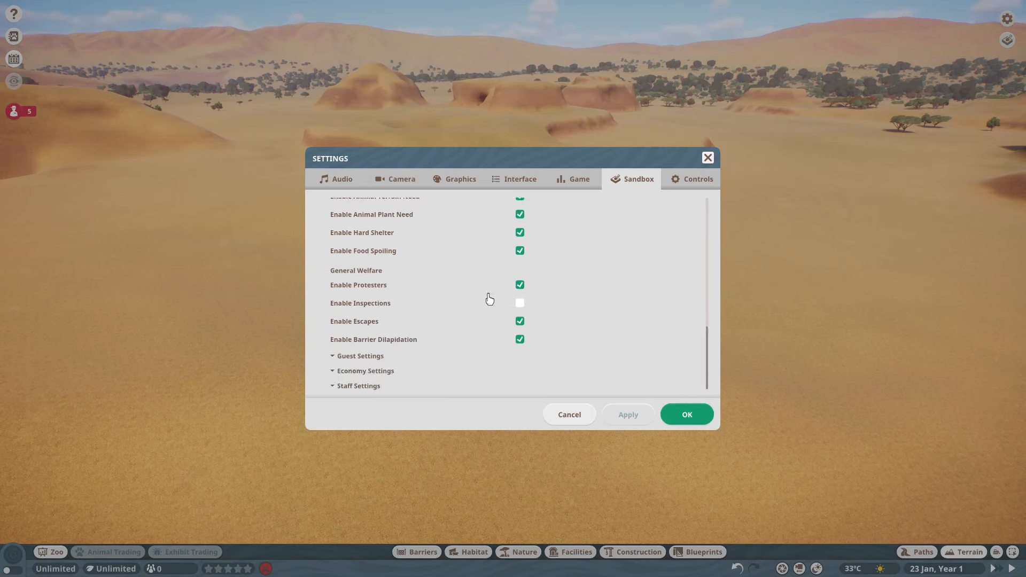
mouse_move(358, 285)
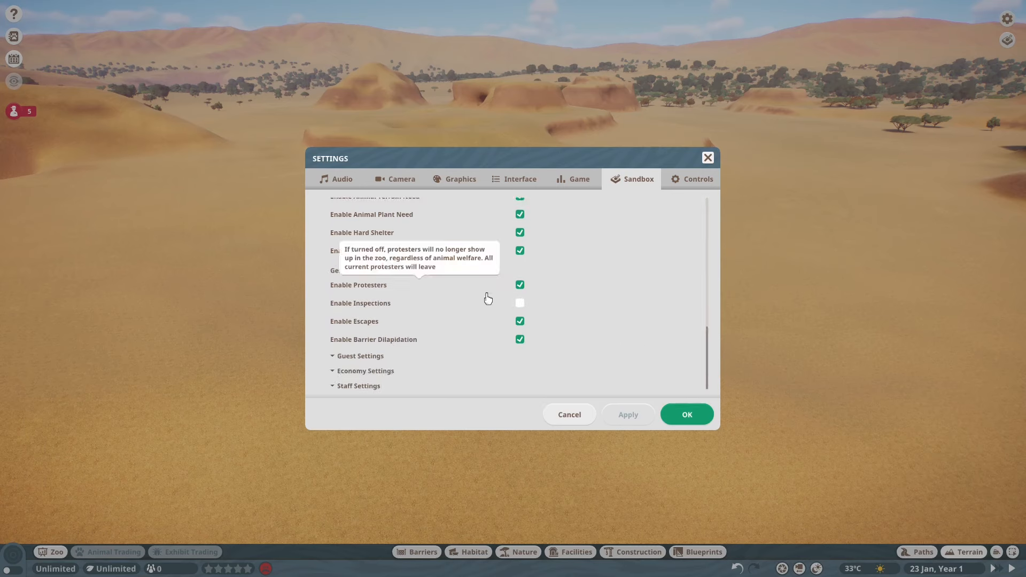
mouse_move(626, 302)
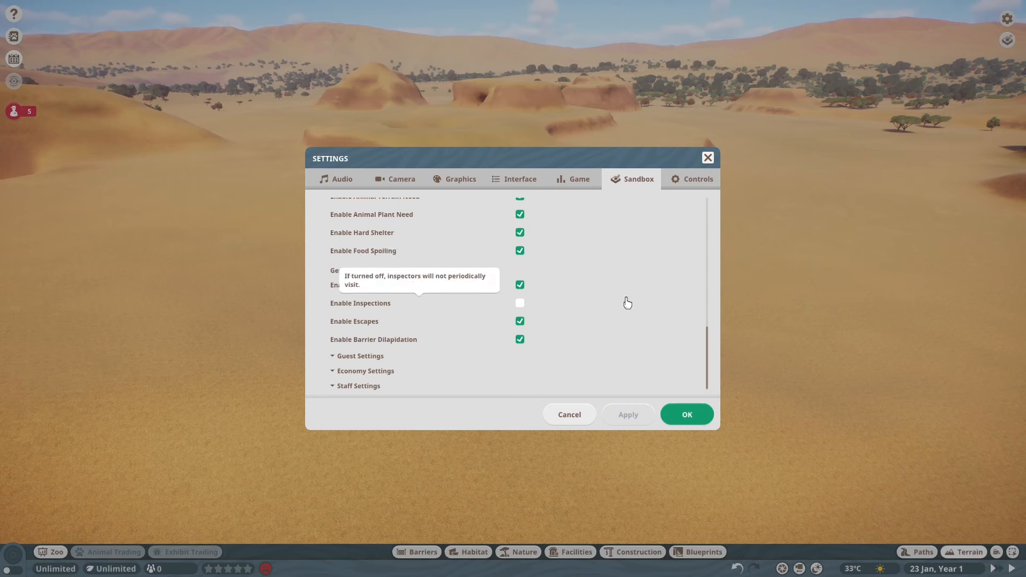
mouse_move(470, 312)
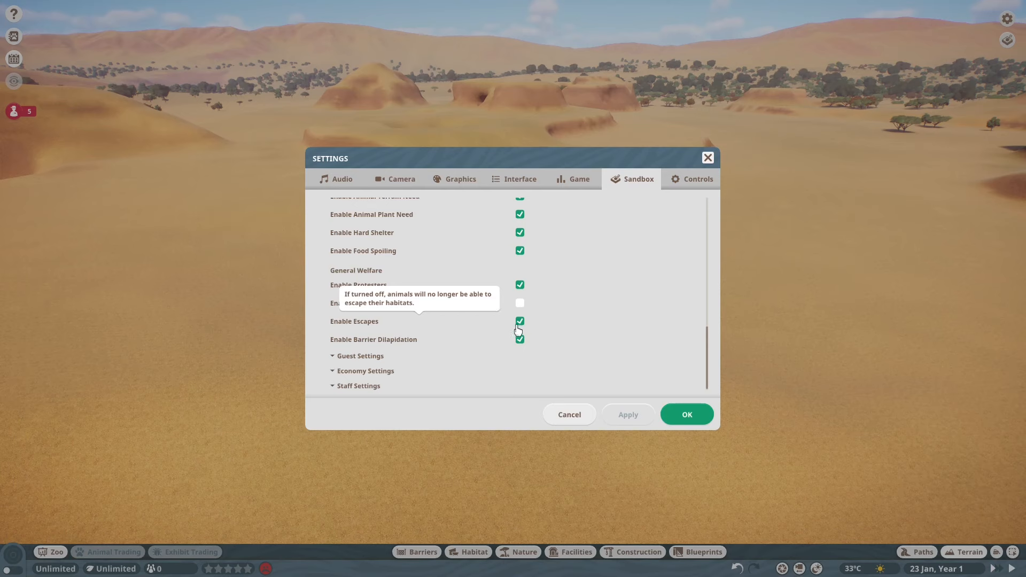
click(519, 321)
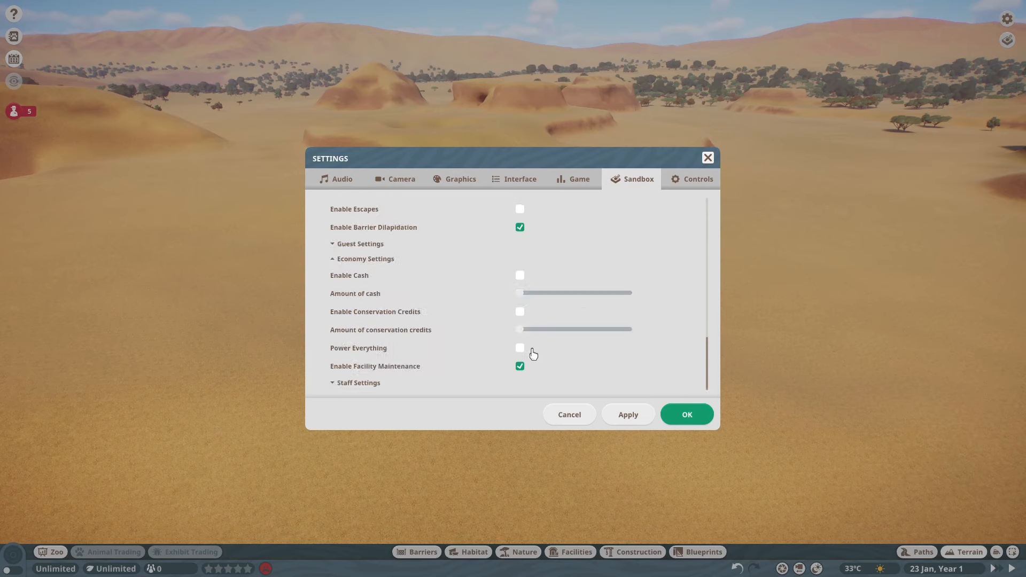
mouse_move(574, 324)
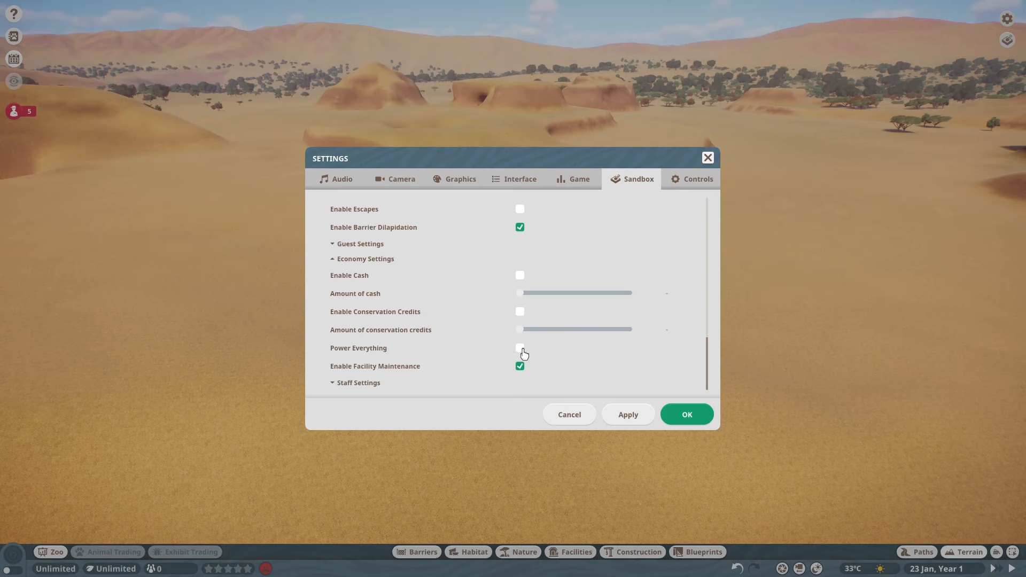
- Tick Power Everything in Economy Settings so facilities need no generators
click(519, 347)
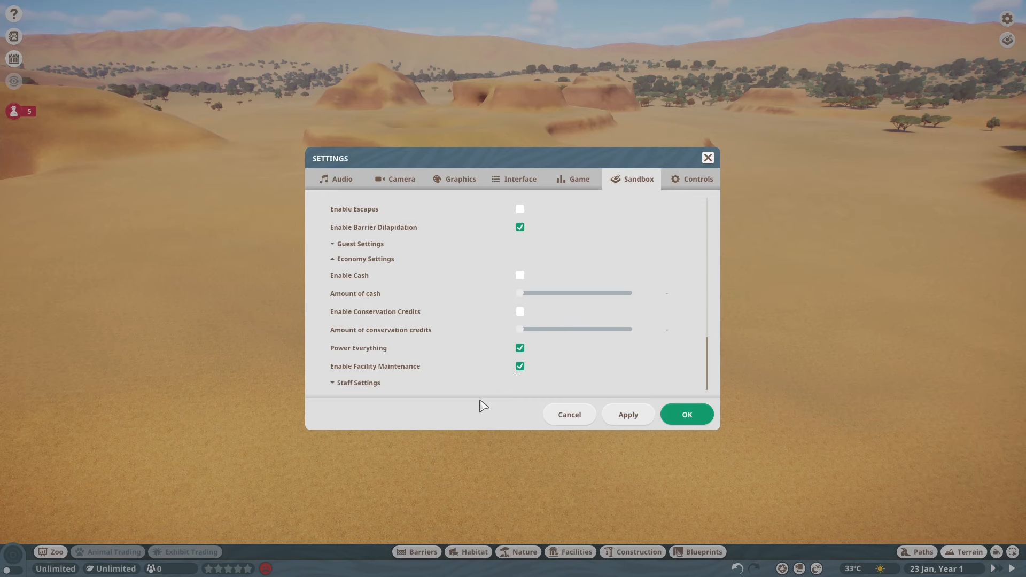
mouse_move(478, 398)
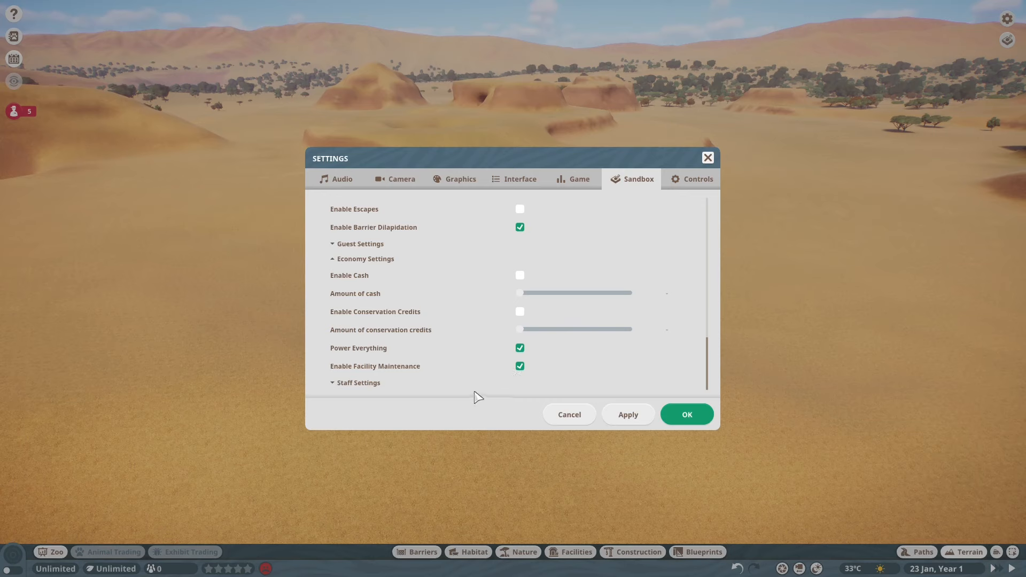
mouse_move(468, 384)
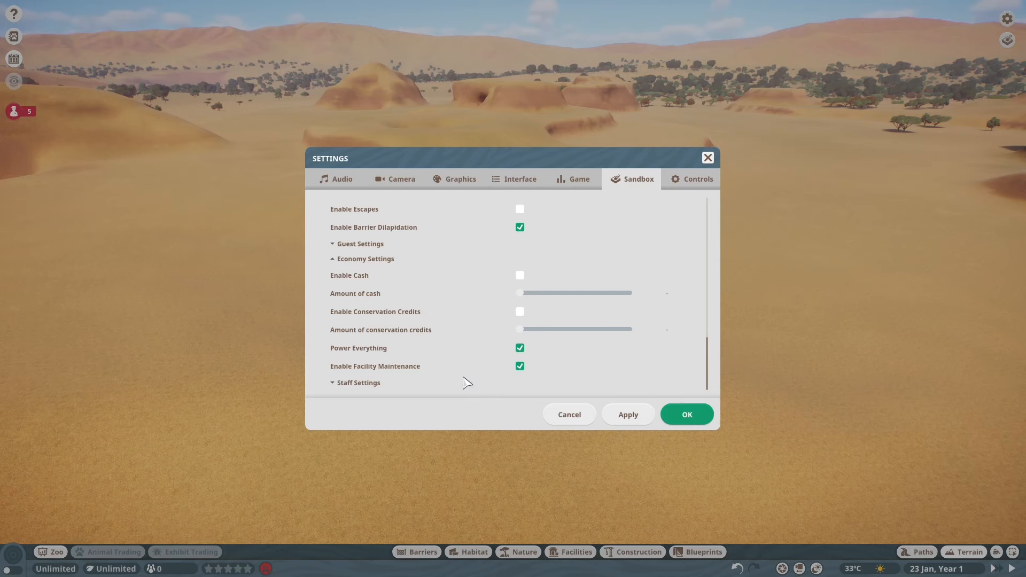
mouse_move(469, 372)
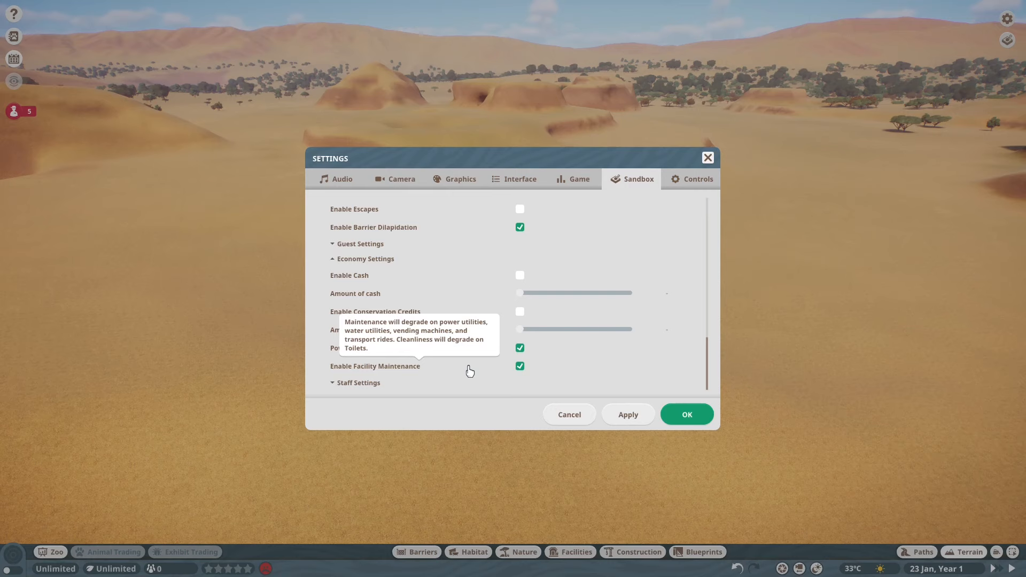
mouse_move(334, 300)
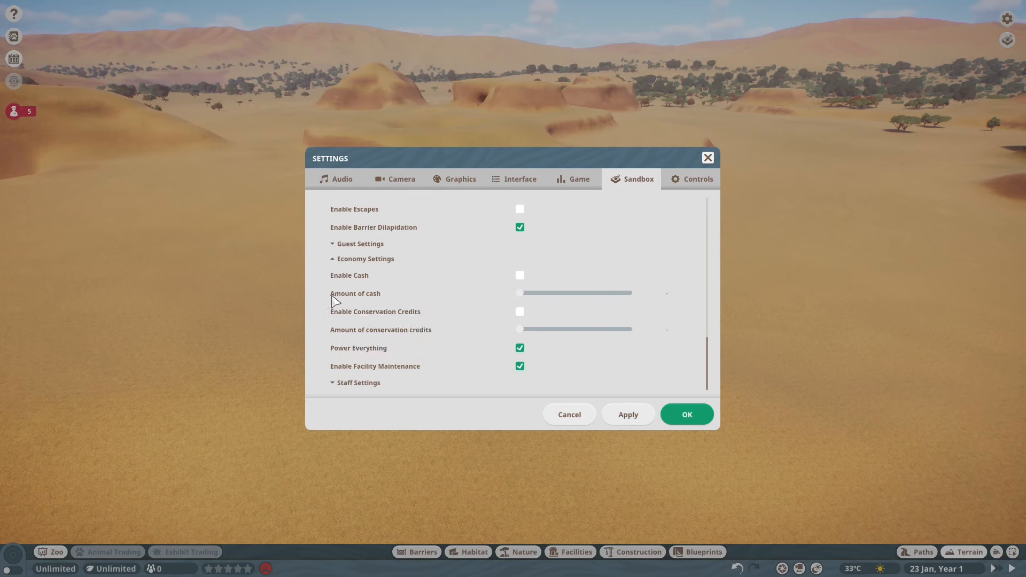
mouse_move(390, 331)
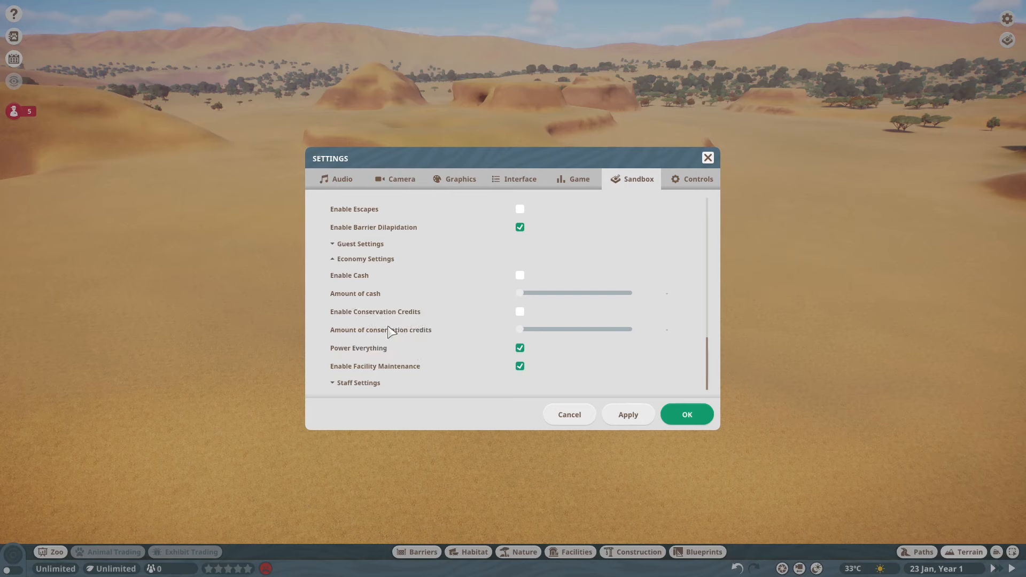
mouse_move(527, 333)
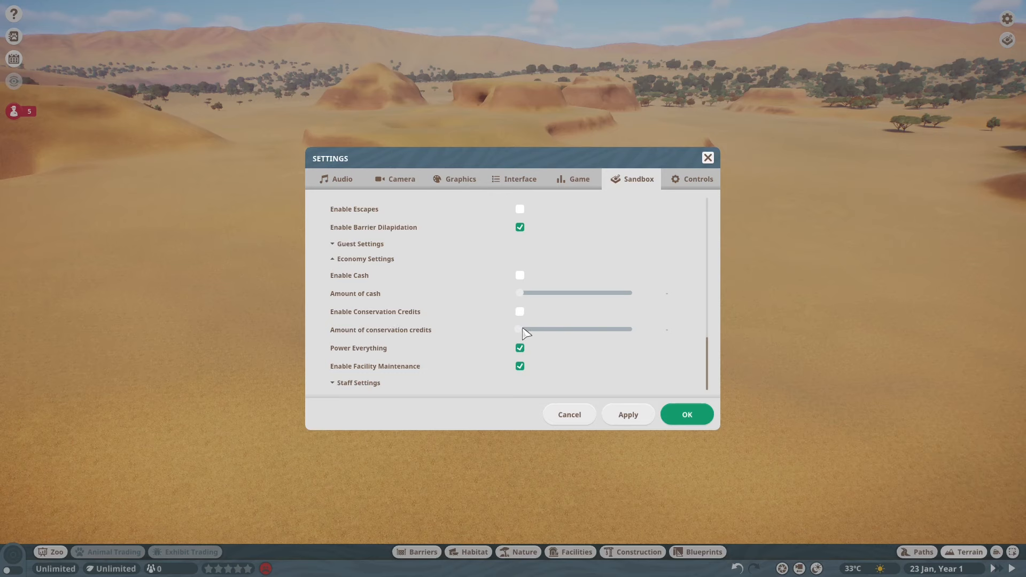
mouse_move(525, 277)
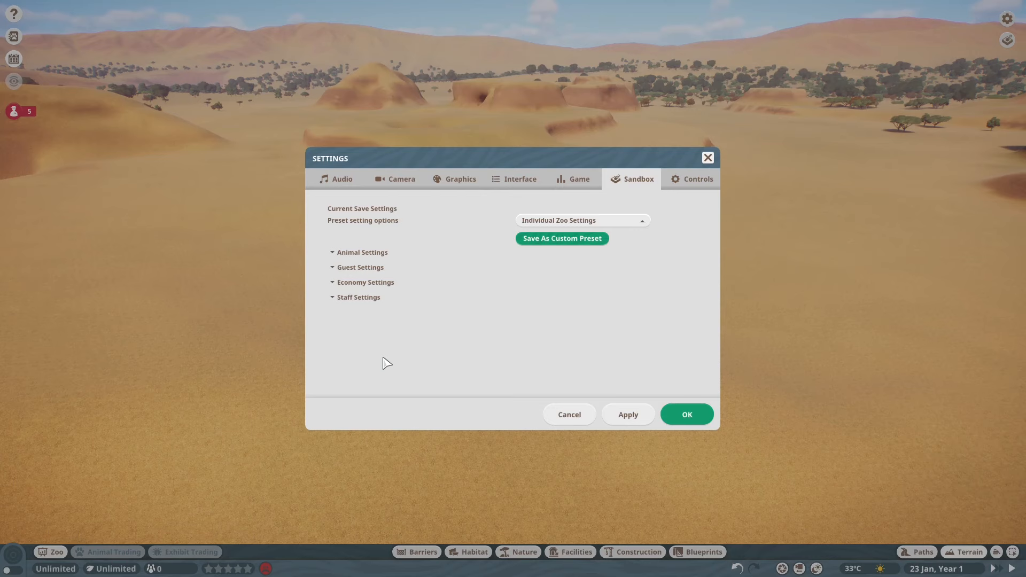
mouse_move(430, 380)
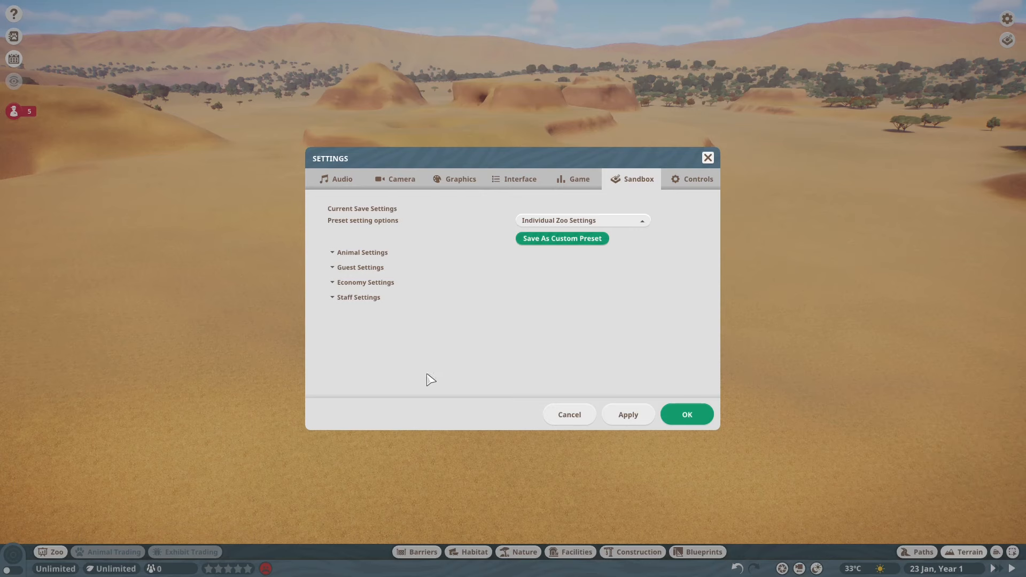
mouse_move(429, 374)
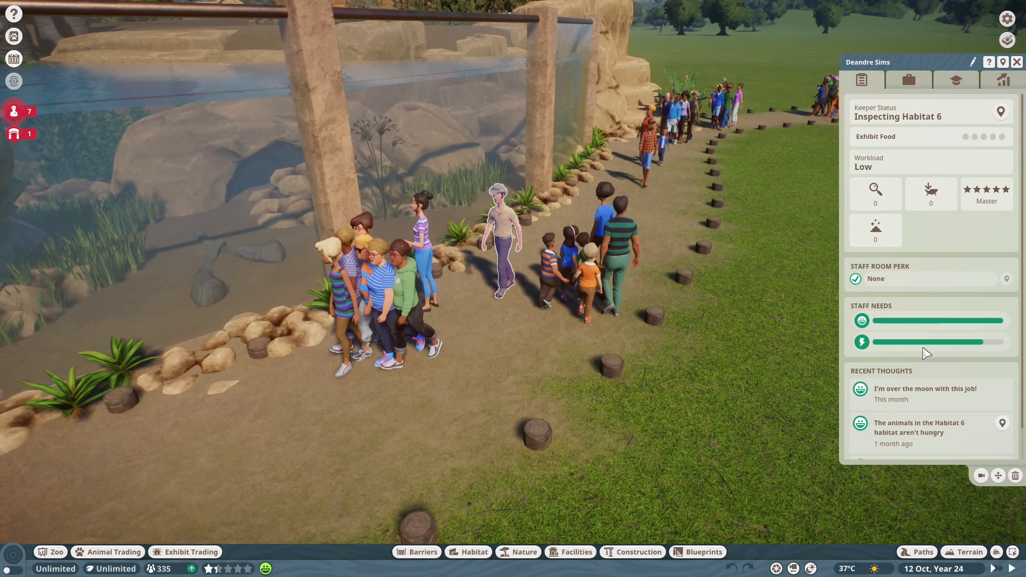
mouse_move(908, 79)
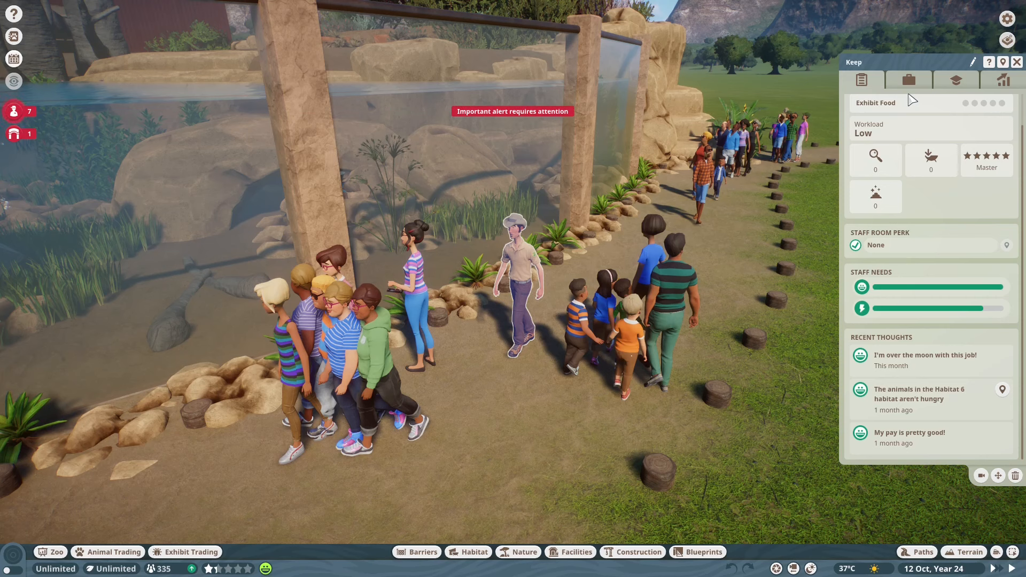
- Name the zookeeper at Habitat 6 'KeeperA'
text(KeeperA)
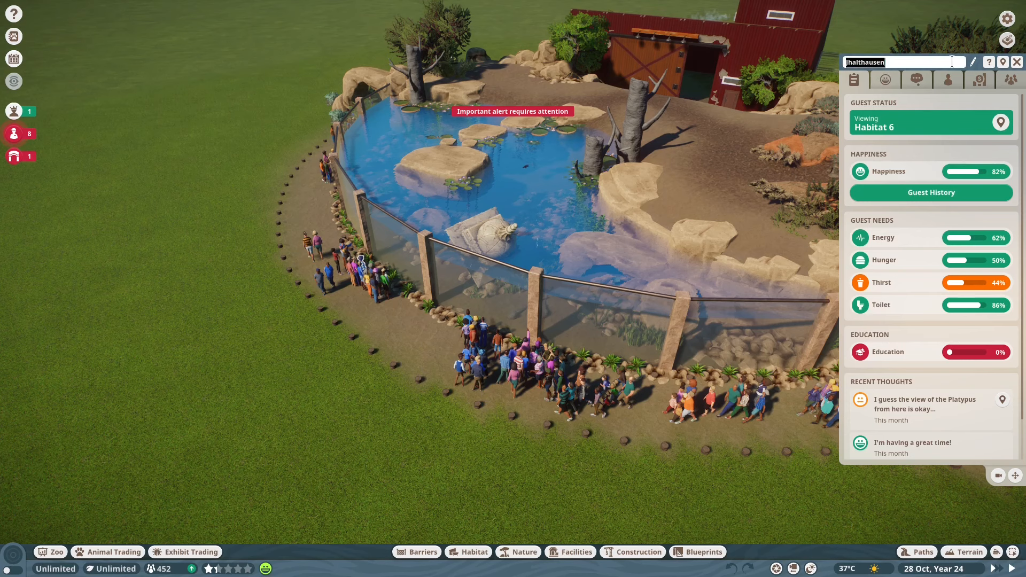
key(ctrl+a)
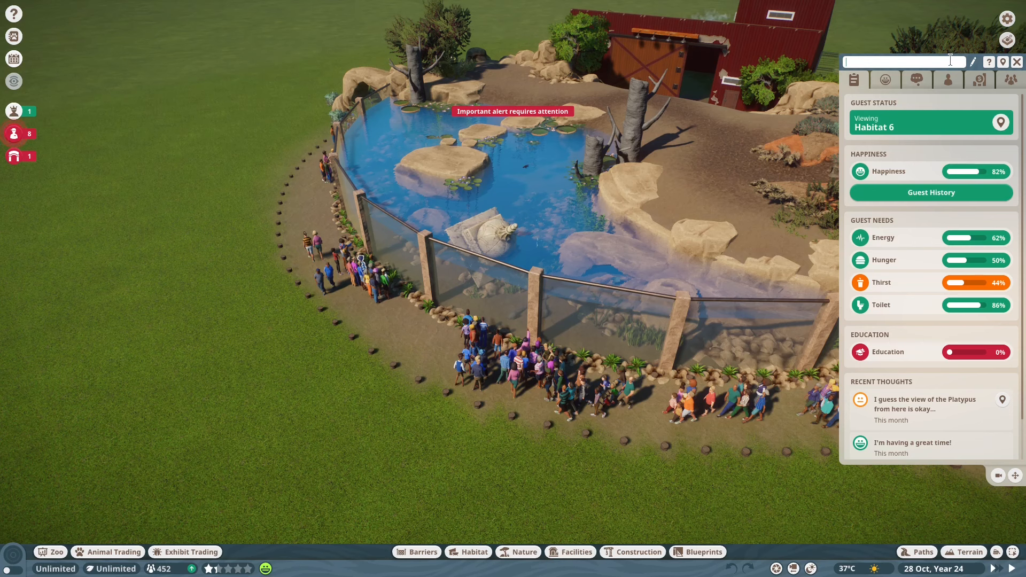
text(jholthaus)
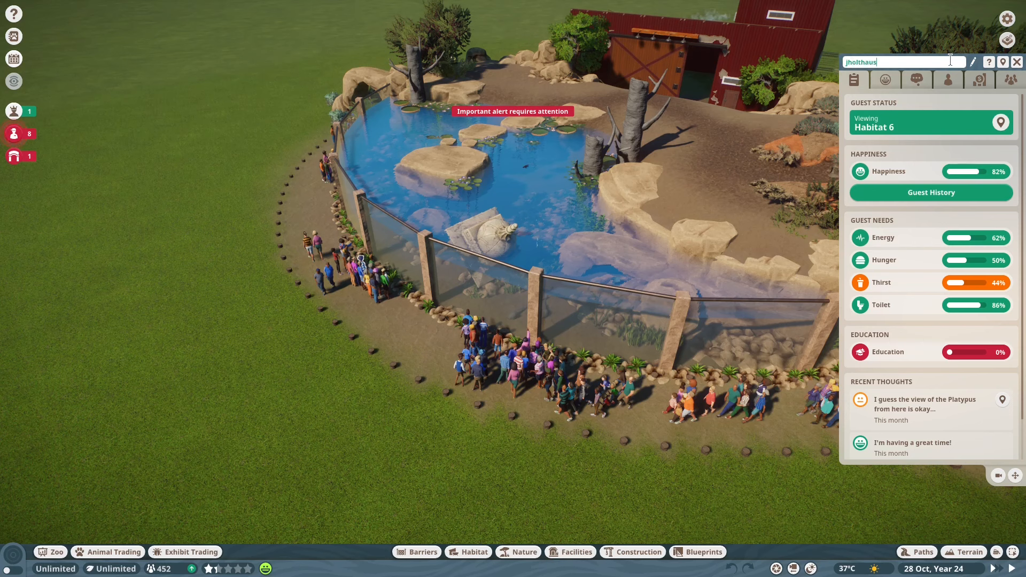
text(en)
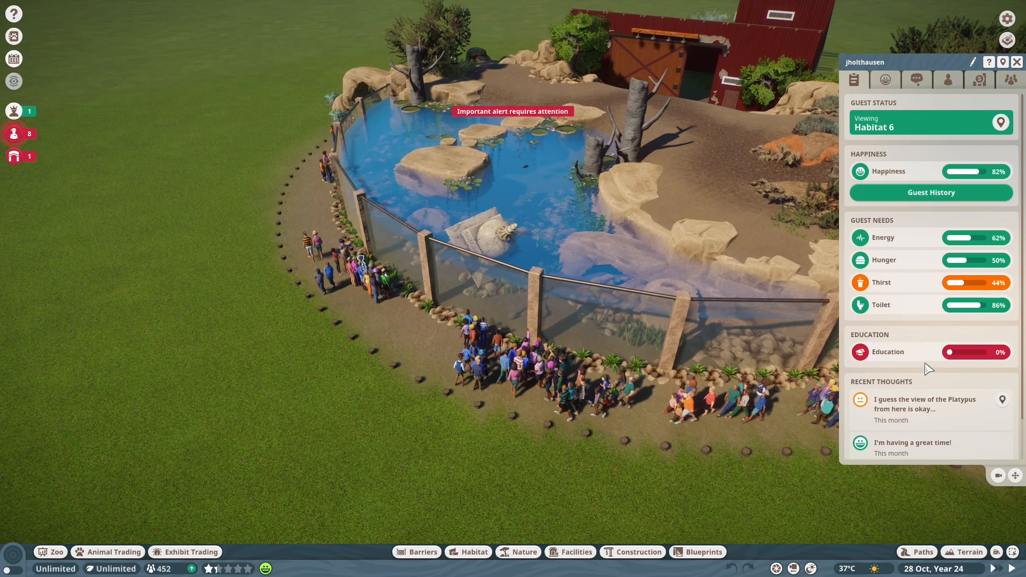
mouse_move(722, 364)
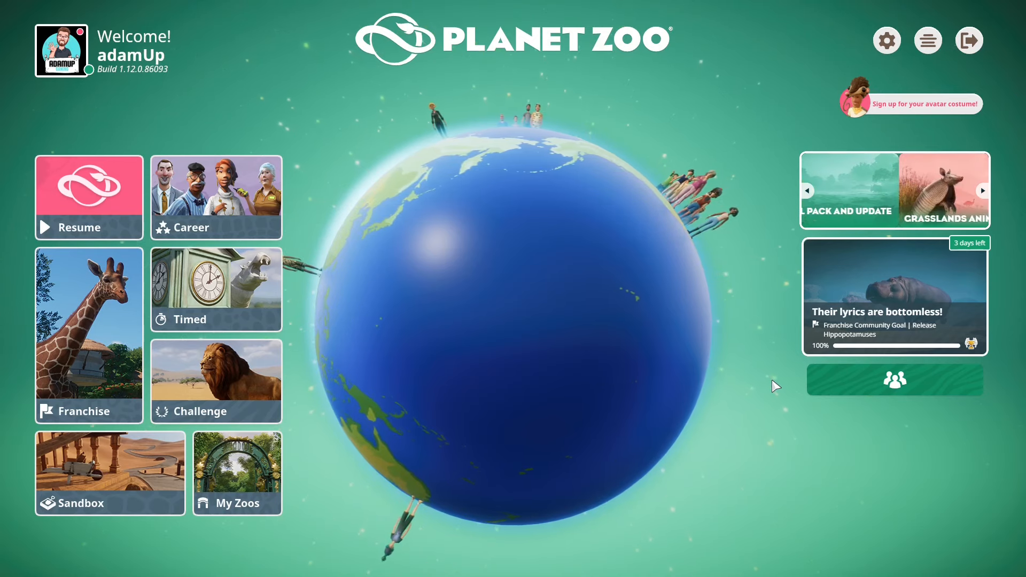
- Confirm Exit to Main Menu from the pause menu
click(982, 190)
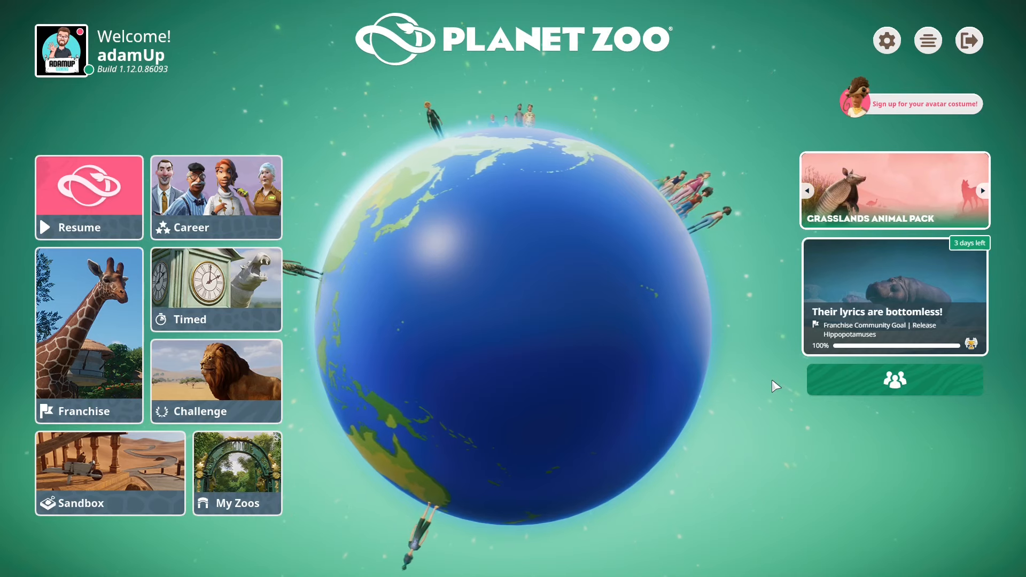